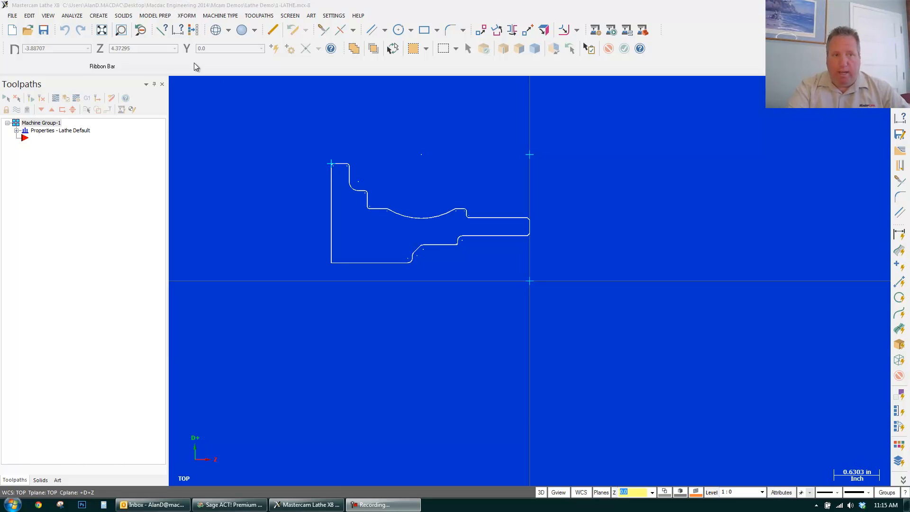
# - Define the left-spindle stock cylinder from two points picked on the part
pyautogui.click(11, 15)
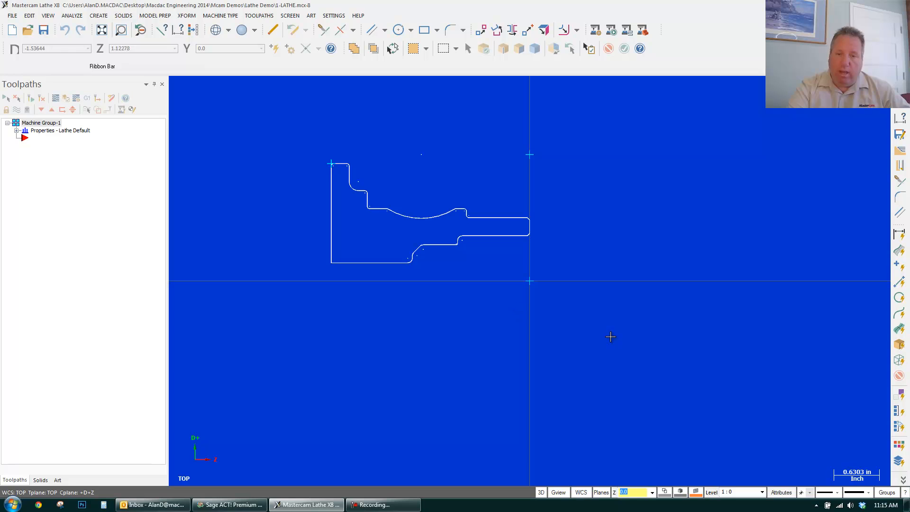
pyautogui.click(101, 29)
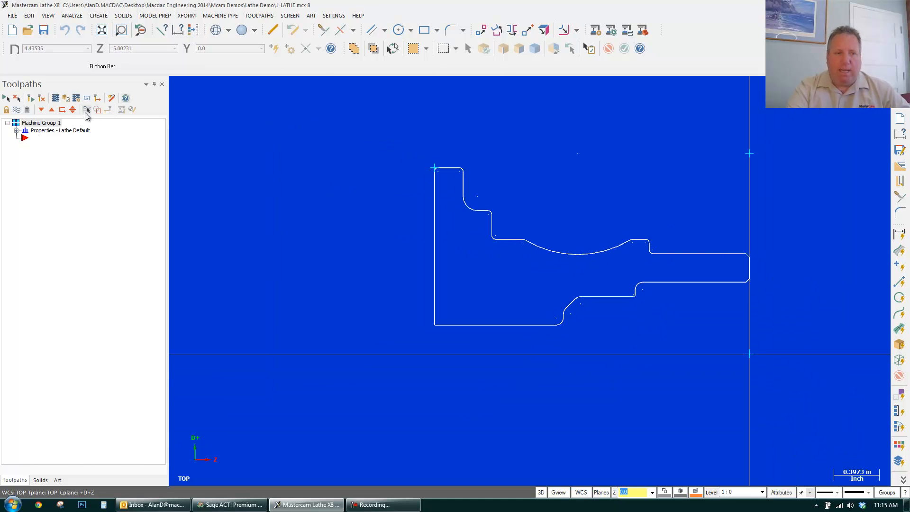
pyautogui.click(17, 130)
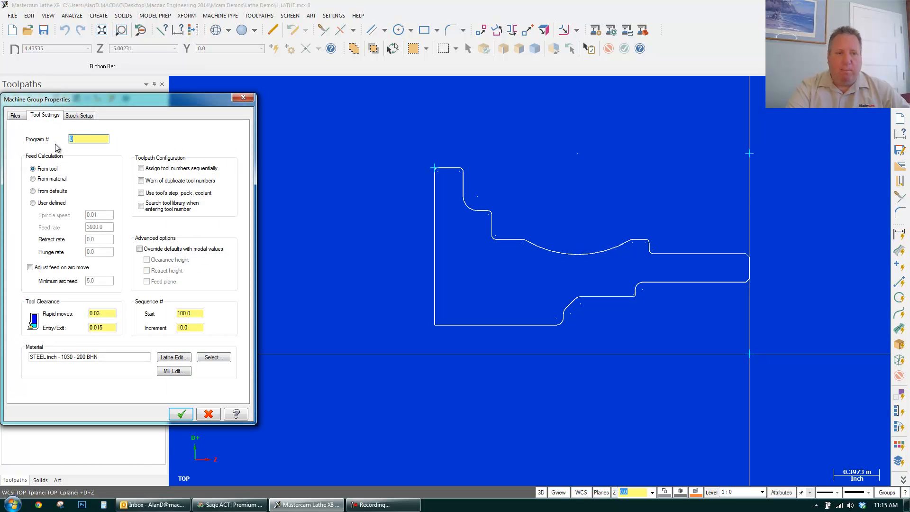
pyautogui.click(79, 115)
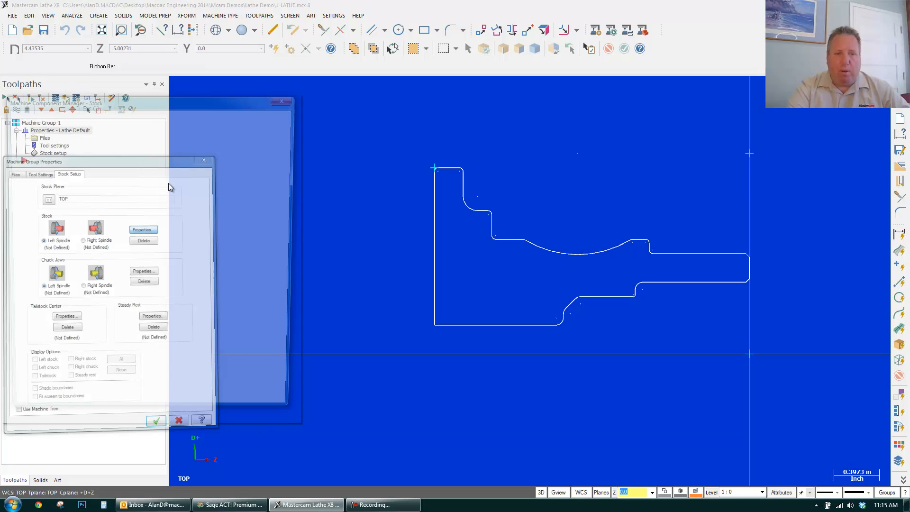
pyautogui.click(142, 228)
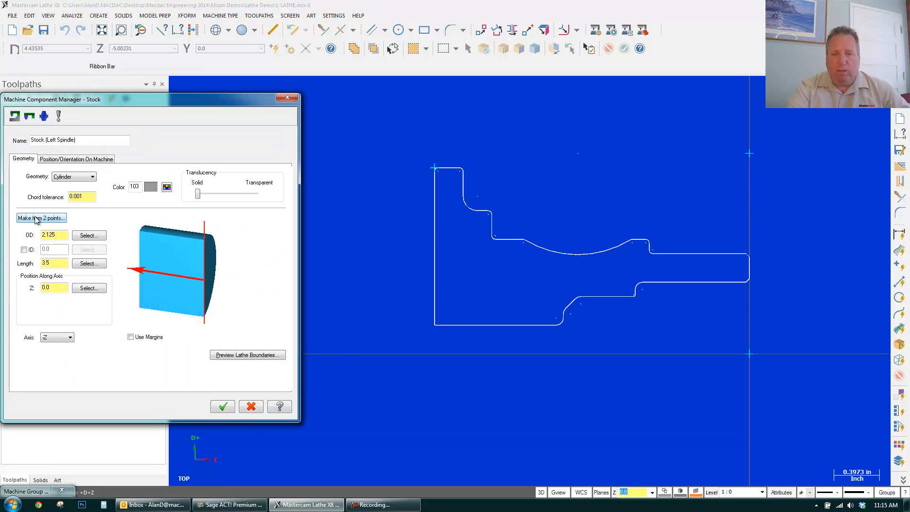
pyautogui.click(41, 218)
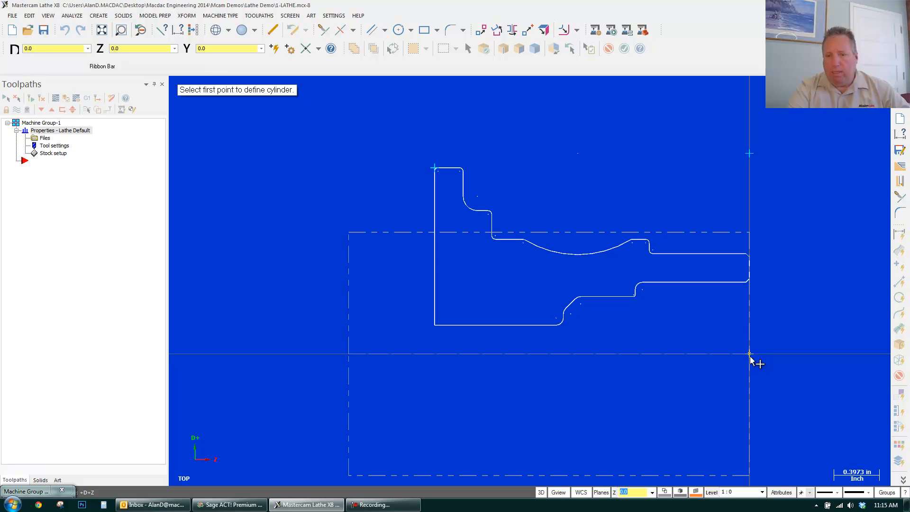
pyautogui.click(749, 354)
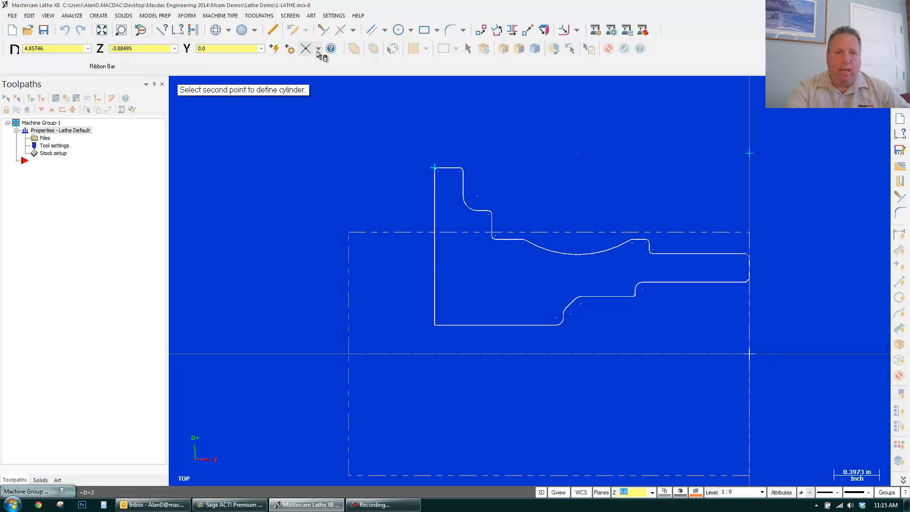
pyautogui.click(435, 244)
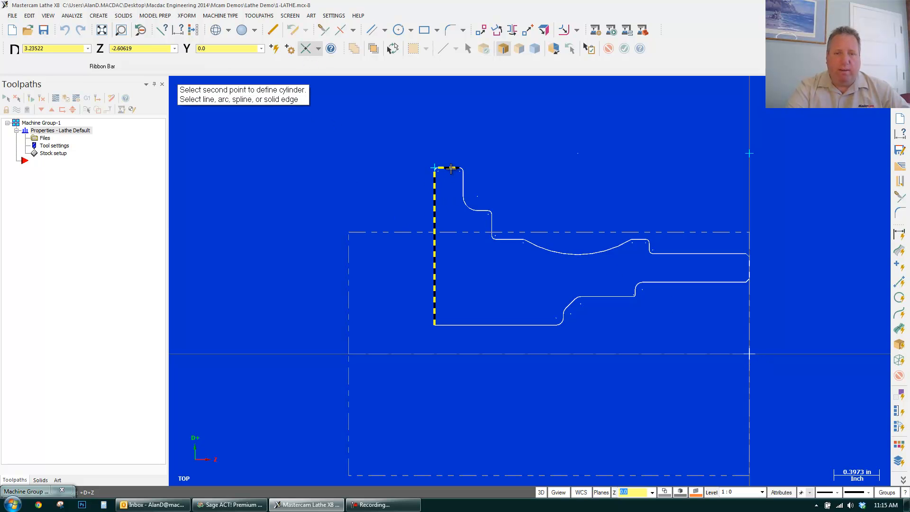
pyautogui.click(452, 168)
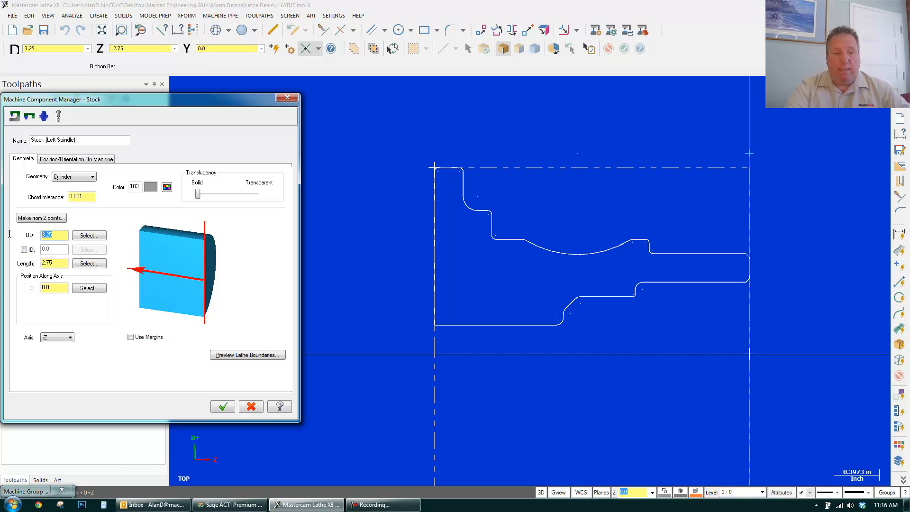
pyautogui.moveTo(156, 245)
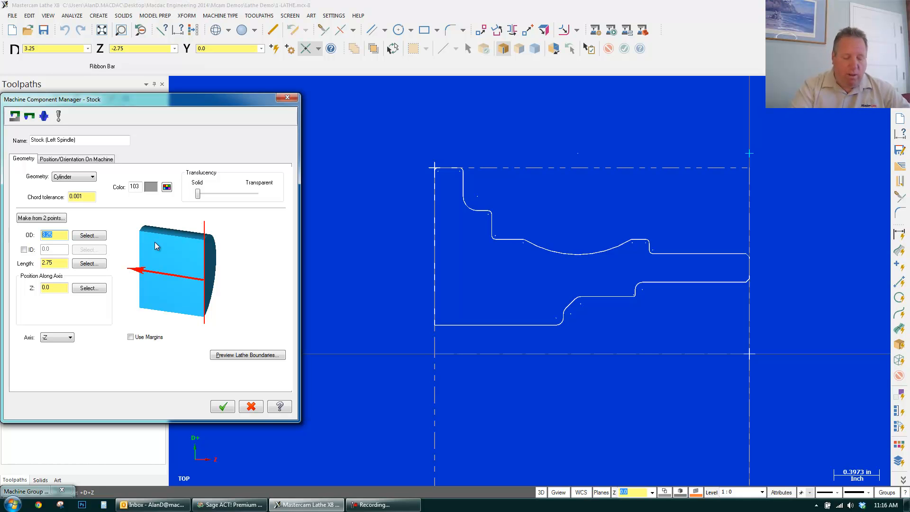
# - Set the stock OD to 3.5 and length to 3.75, and accept
pyautogui.write('3.5')
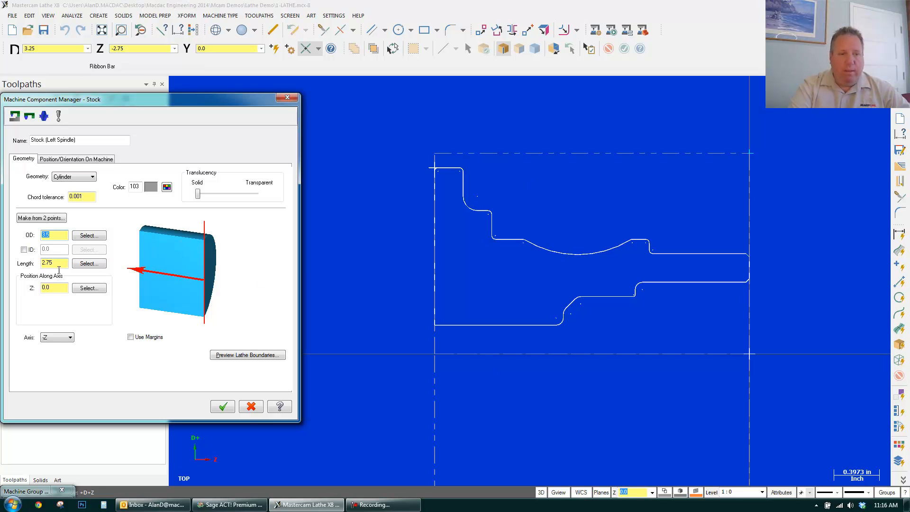
pyautogui.click(54, 263)
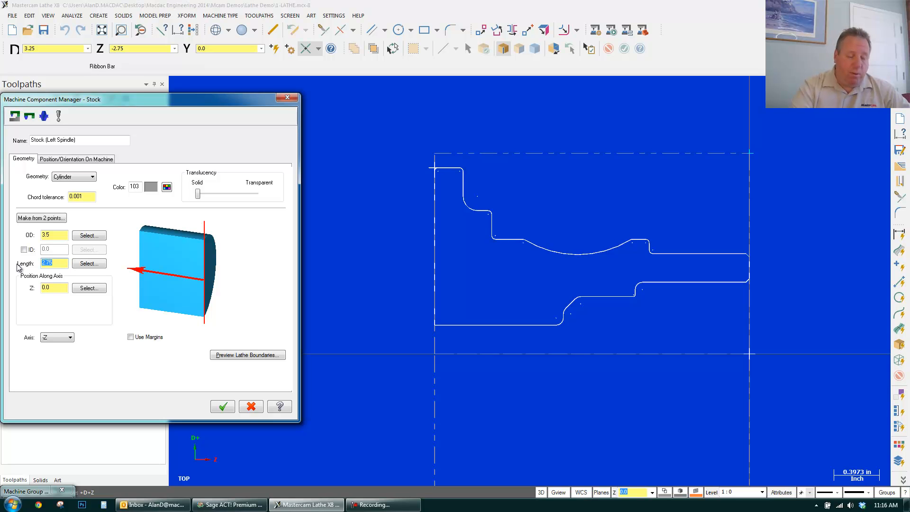
pyautogui.write('3.75')
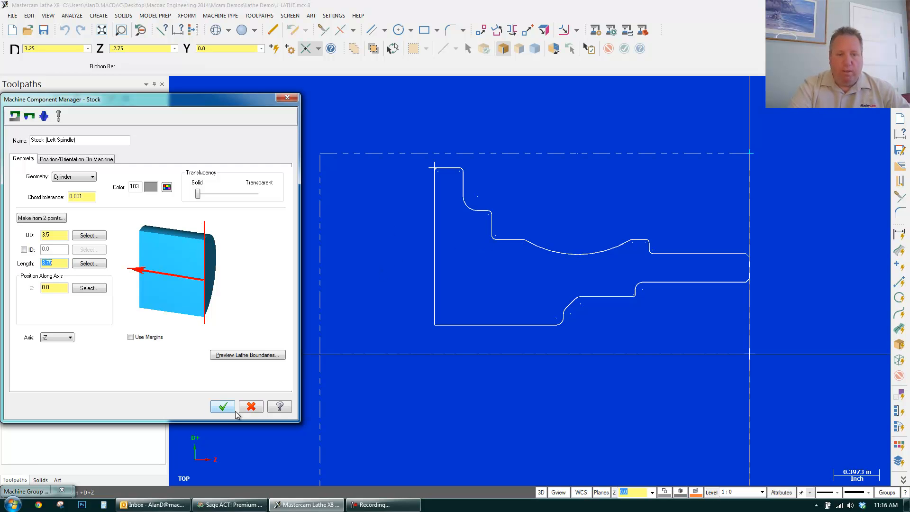
pyautogui.click(223, 406)
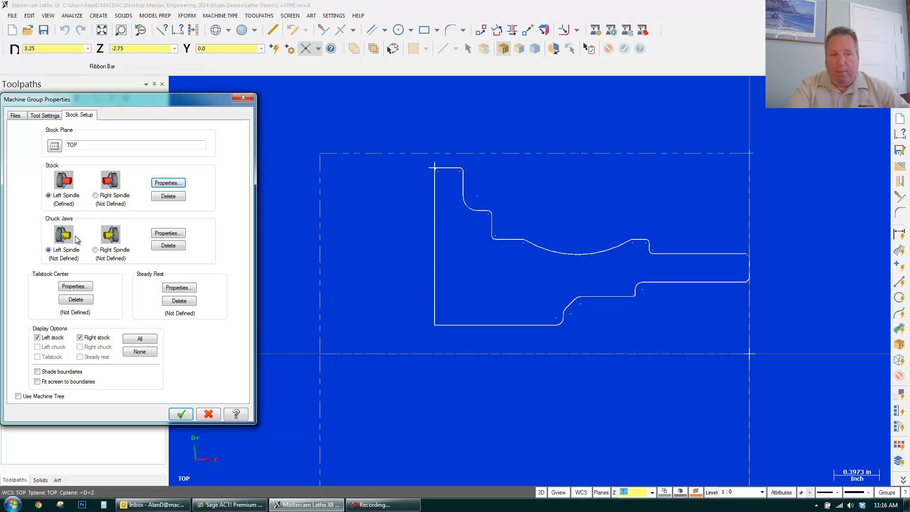
# - Define the left-spindle chuck jaws using the default settings
pyautogui.click(167, 233)
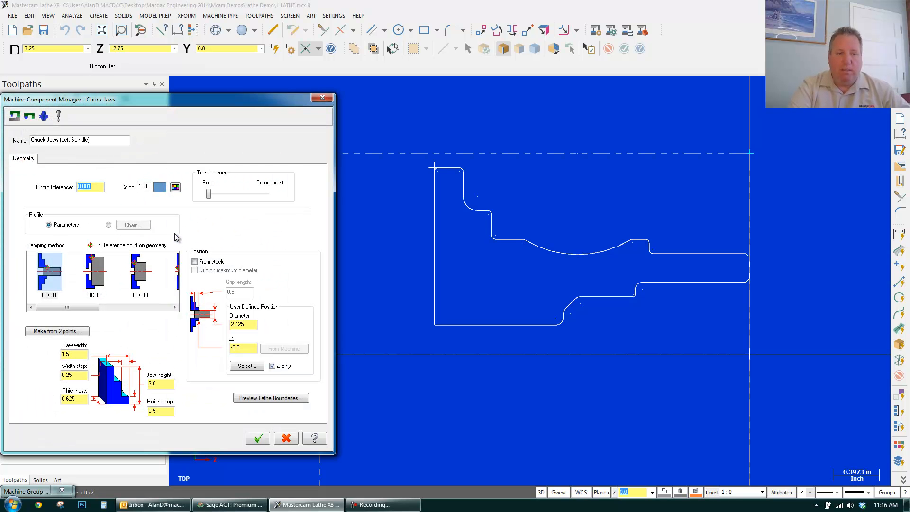
pyautogui.click(195, 262)
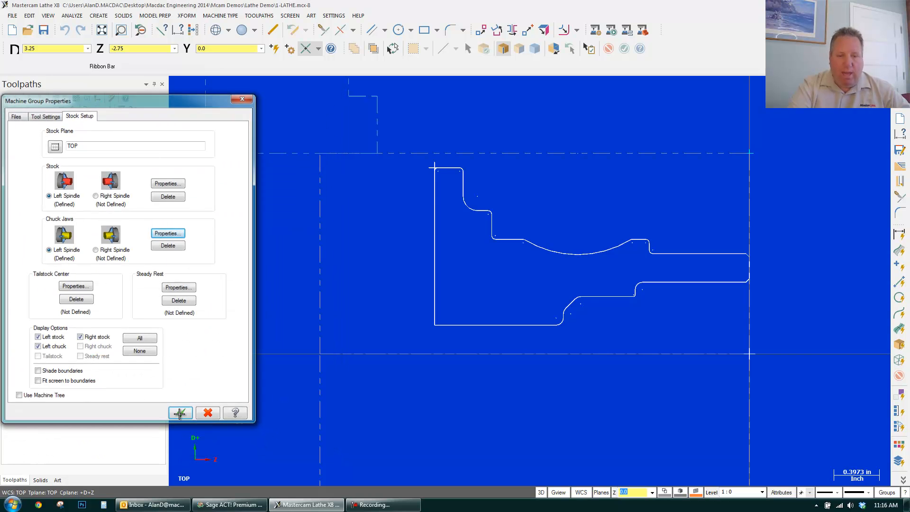
pyautogui.click(180, 413)
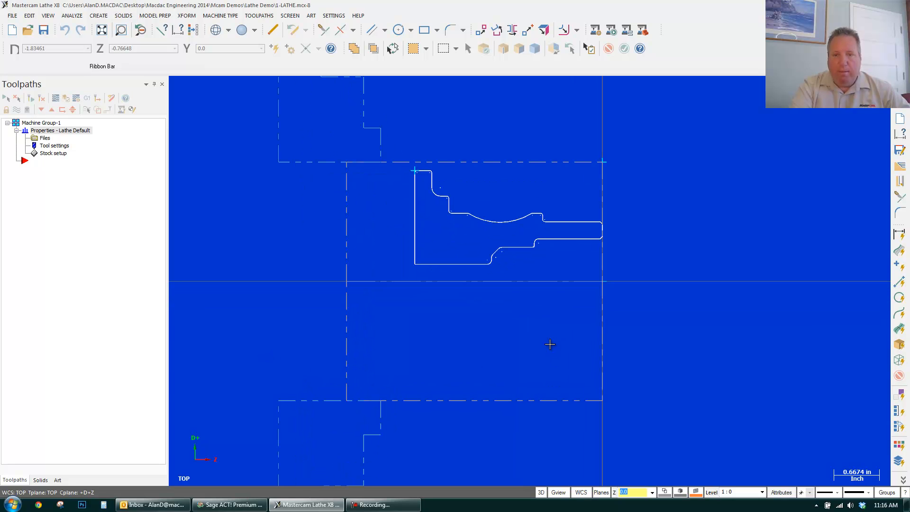
pyautogui.moveTo(605, 238)
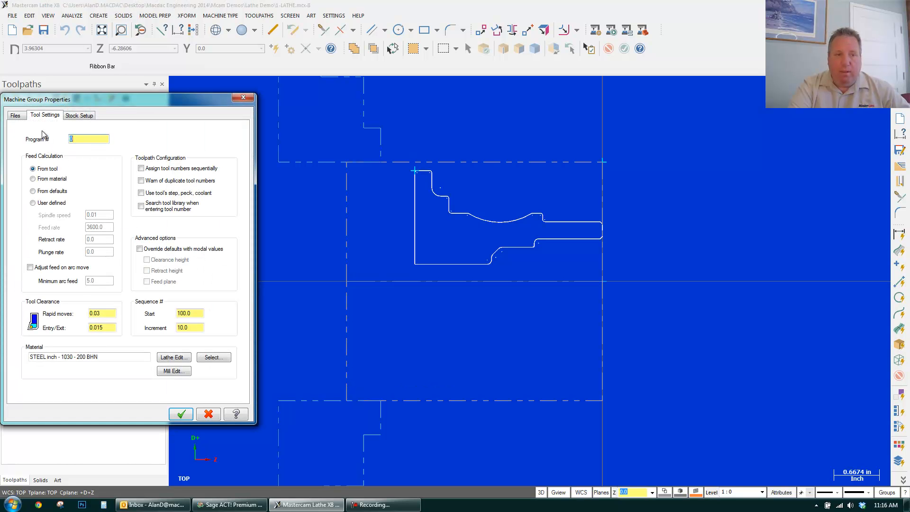
# - Give the left-spindle stock a 0.02 right margin and close the properties
pyautogui.click(78, 114)
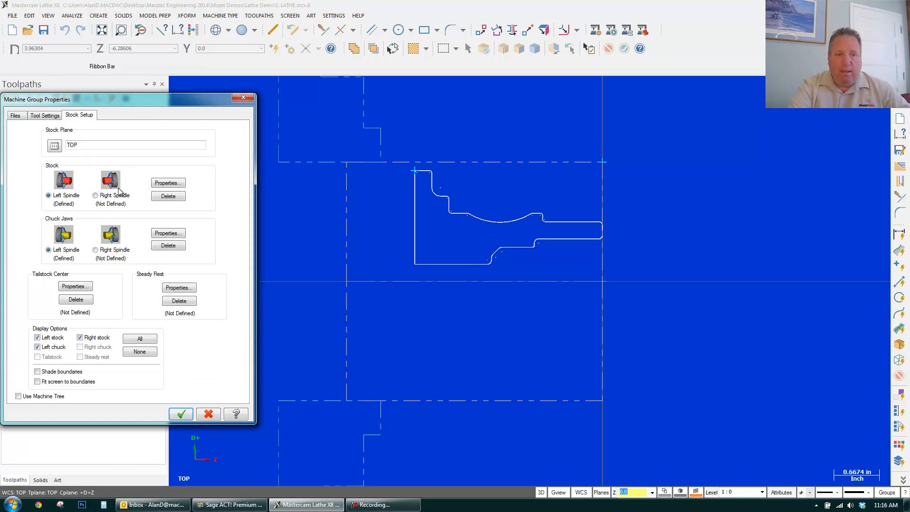
pyautogui.click(168, 183)
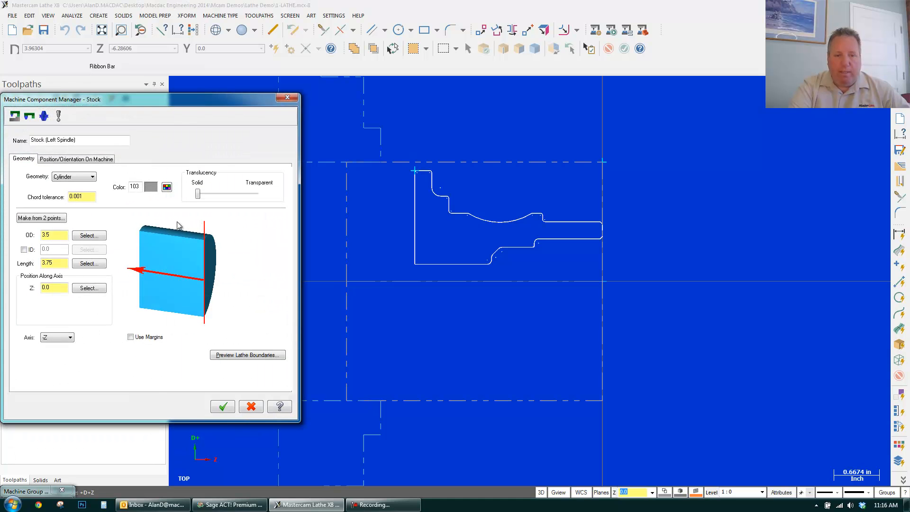
pyautogui.click(131, 336)
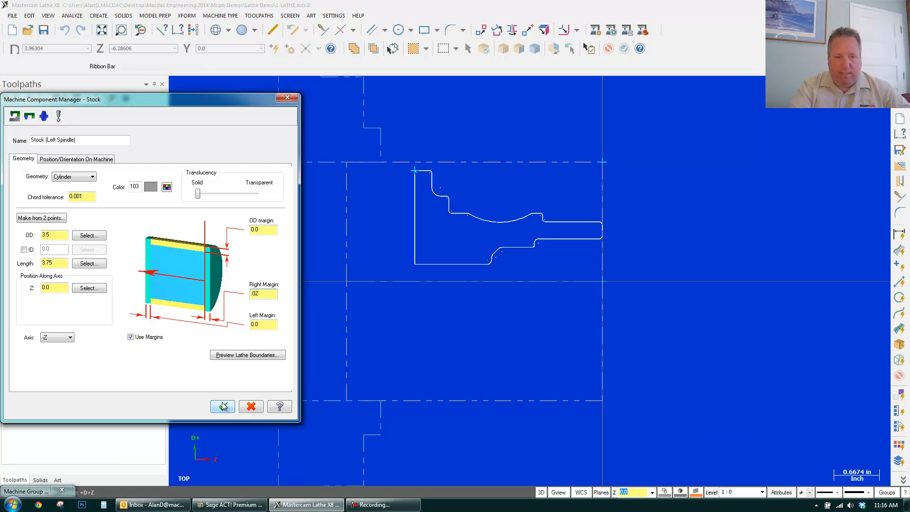
pyautogui.click(223, 405)
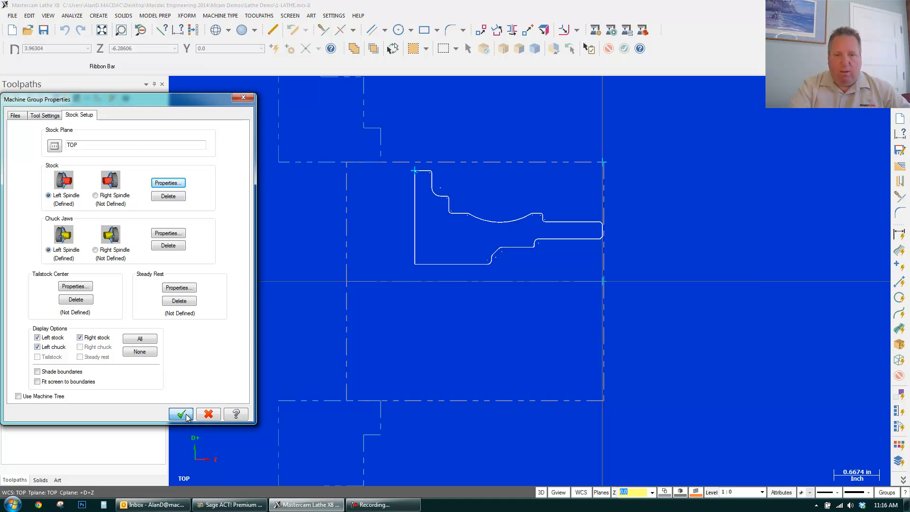
pyautogui.click(181, 413)
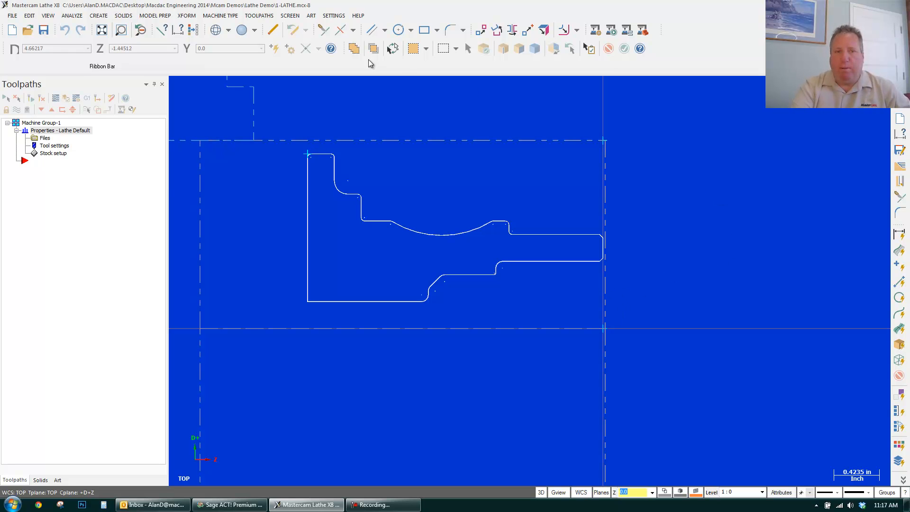
# - Start a Lathe Face toolpath using the T0202 OD rough right tool
pyautogui.click(259, 15)
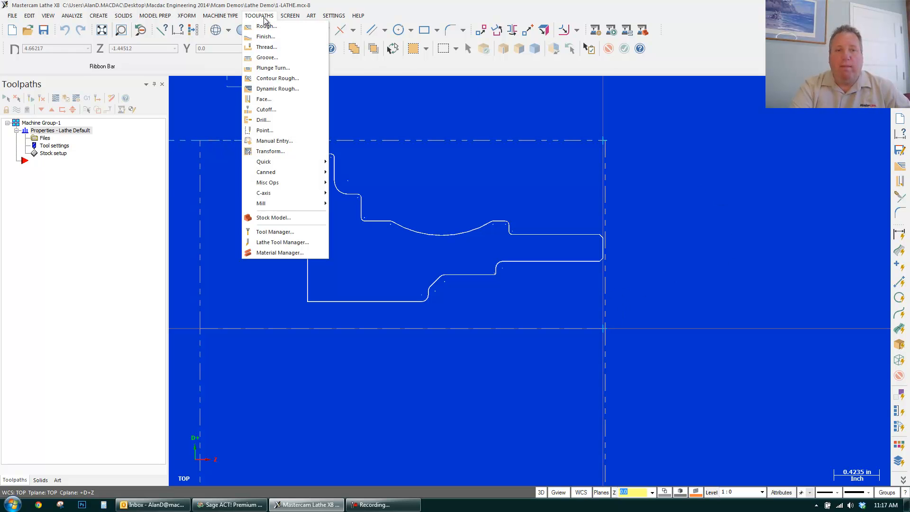
pyautogui.click(264, 26)
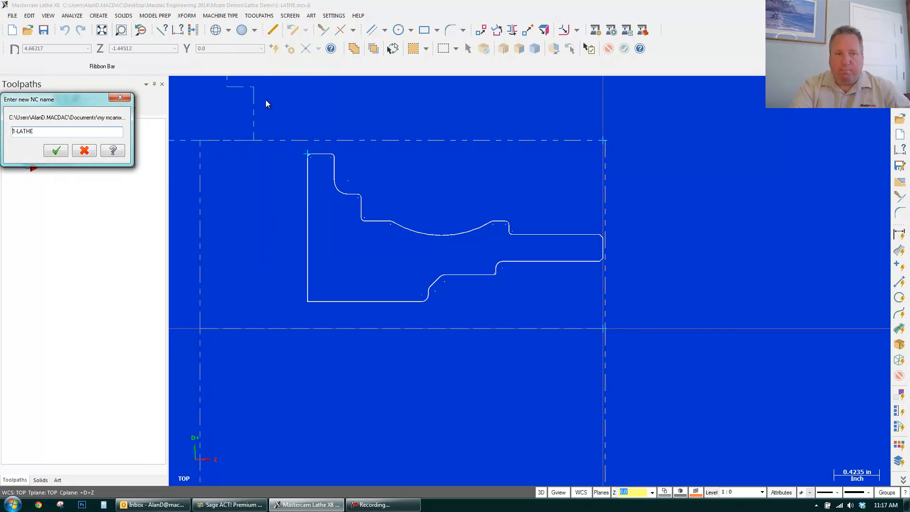
pyautogui.click(55, 150)
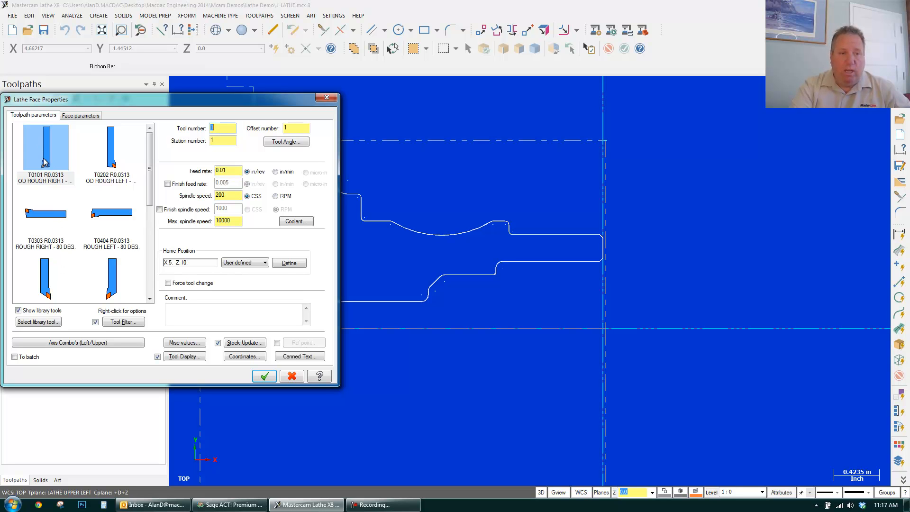
pyautogui.click(45, 147)
pyautogui.write('2')
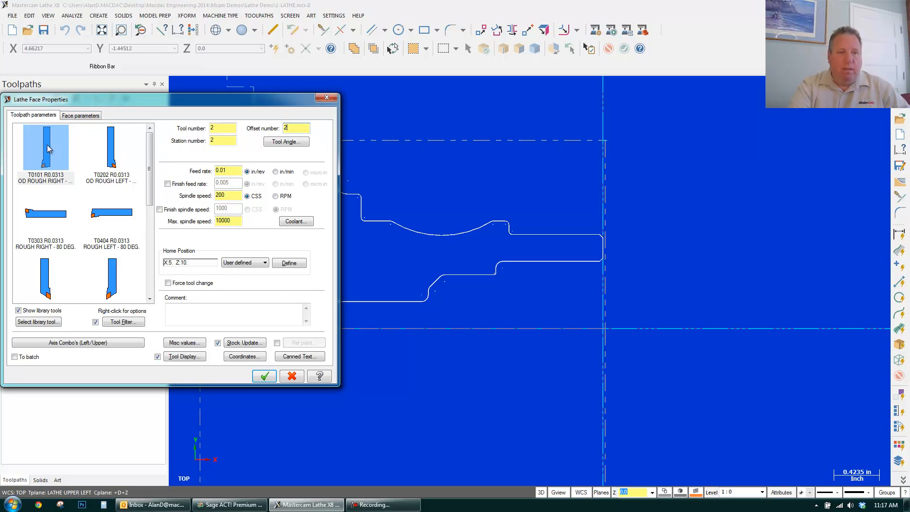
# - Enable rough stepover for facing, accept, and backplot the face toolpath
pyautogui.click(81, 114)
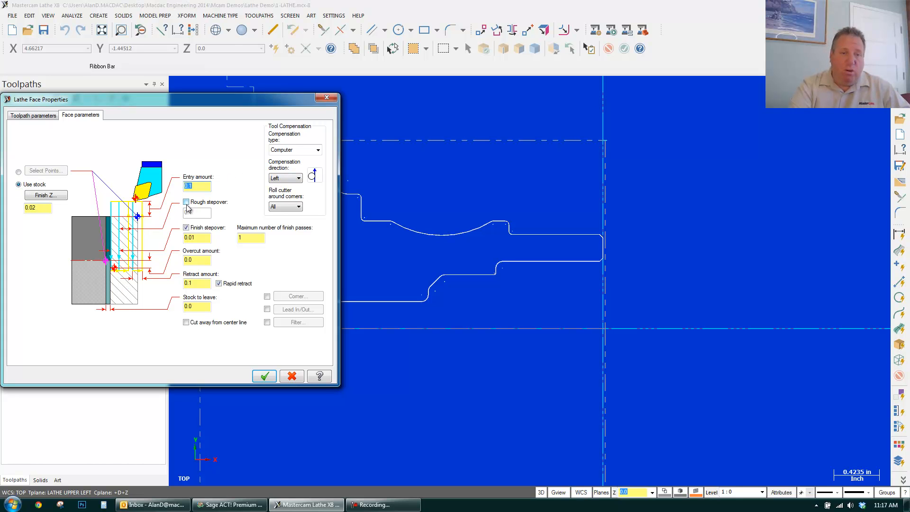
pyautogui.click(185, 202)
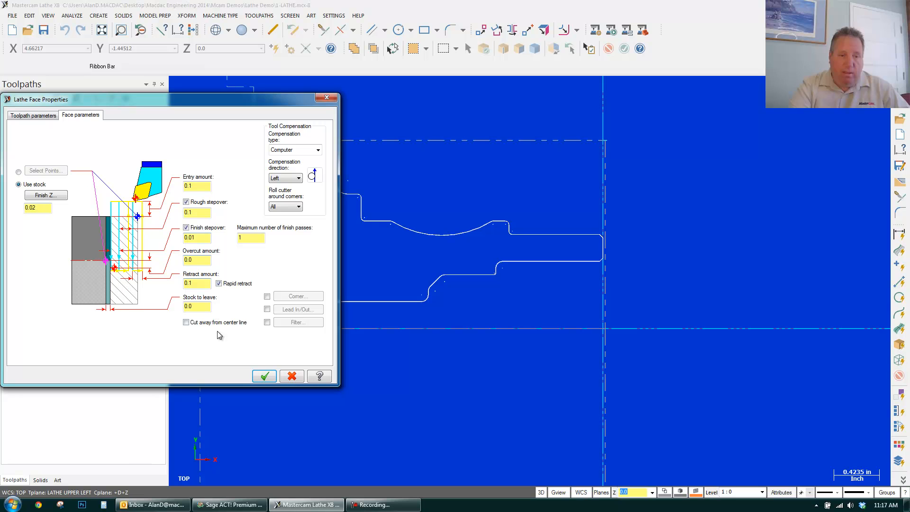
pyautogui.click(196, 185)
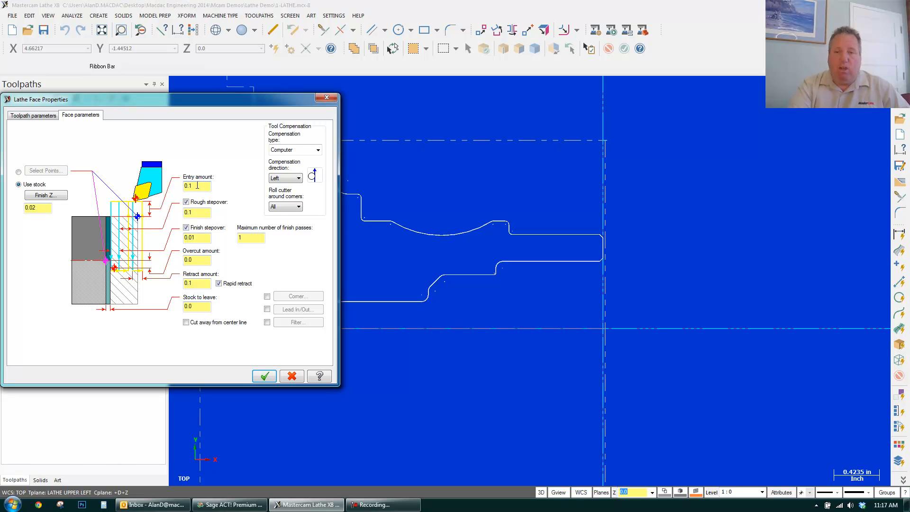
pyautogui.click(264, 376)
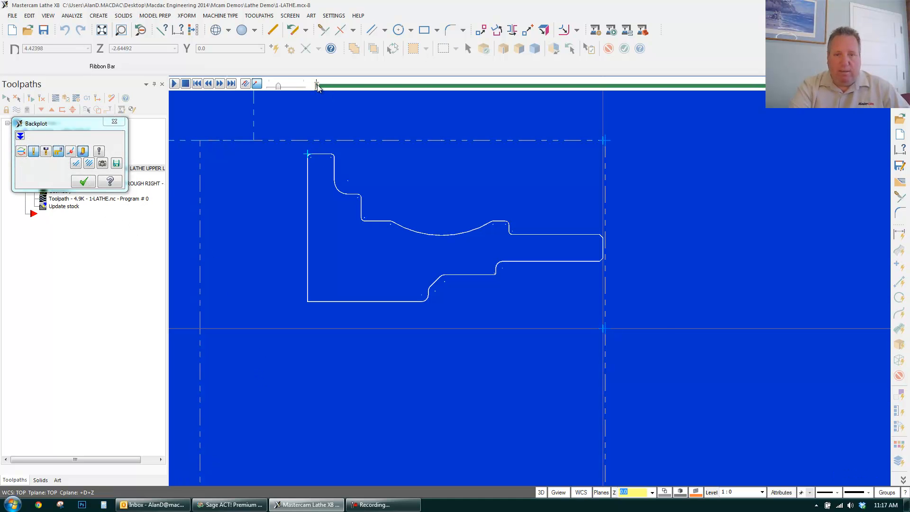
pyautogui.moveTo(316, 86); pyautogui.dragTo(642, 86)
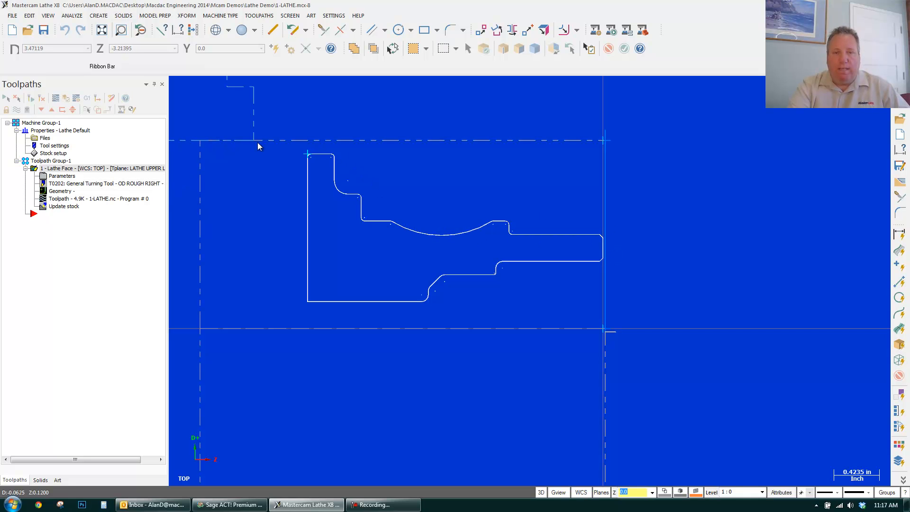
# - Start a Lathe Rough toolpath chained on the upper outer profile
pyautogui.click(259, 15)
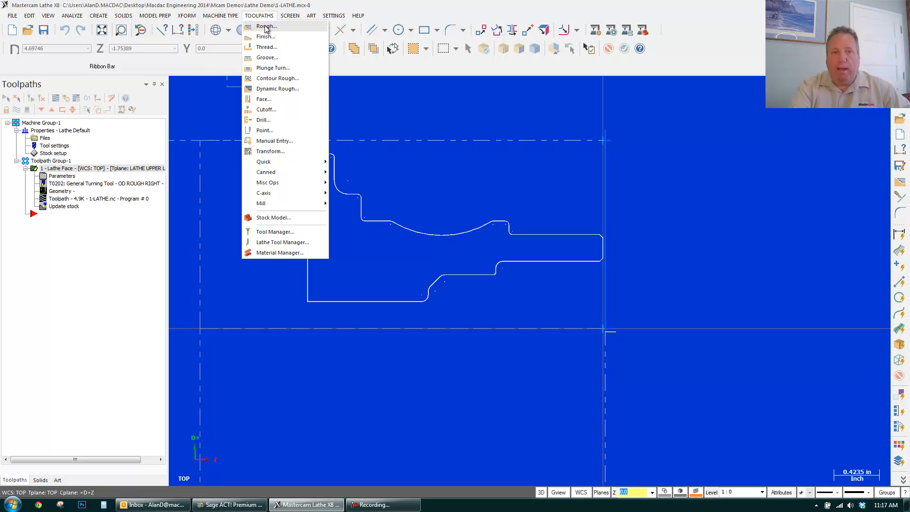
pyautogui.click(265, 26)
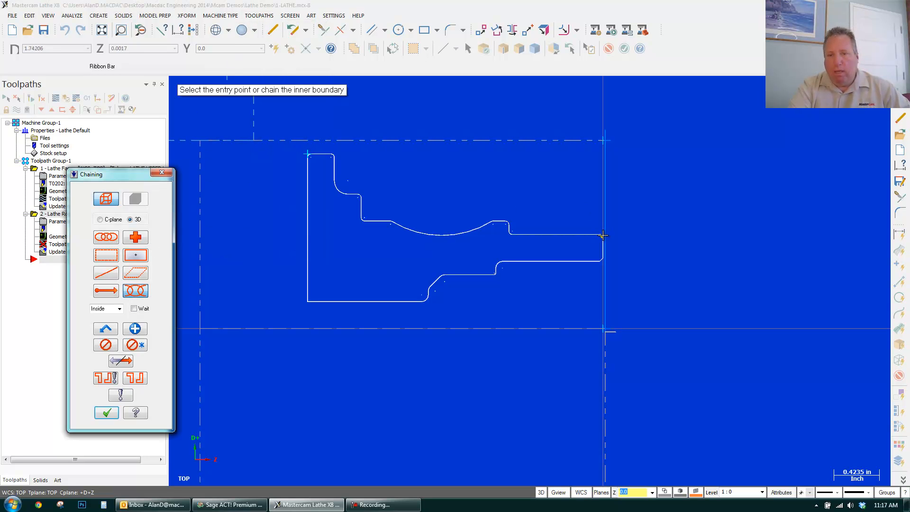
pyautogui.click(602, 235)
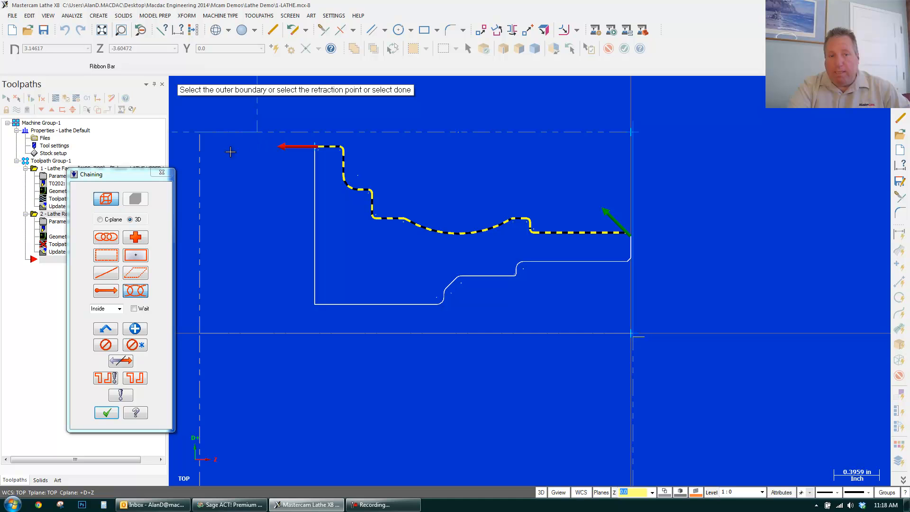
pyautogui.click(106, 412)
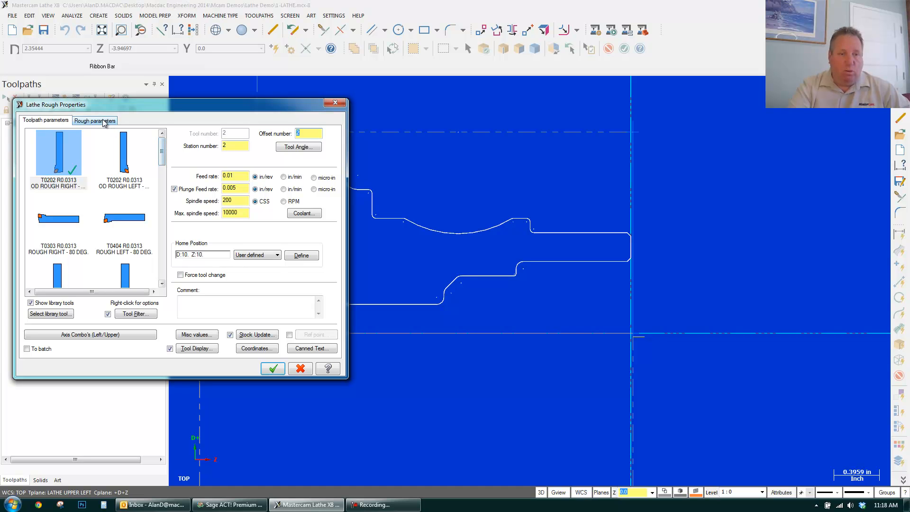
# - Extend the lead-out by .375 and use the stock as the outer boundary
pyautogui.click(95, 120)
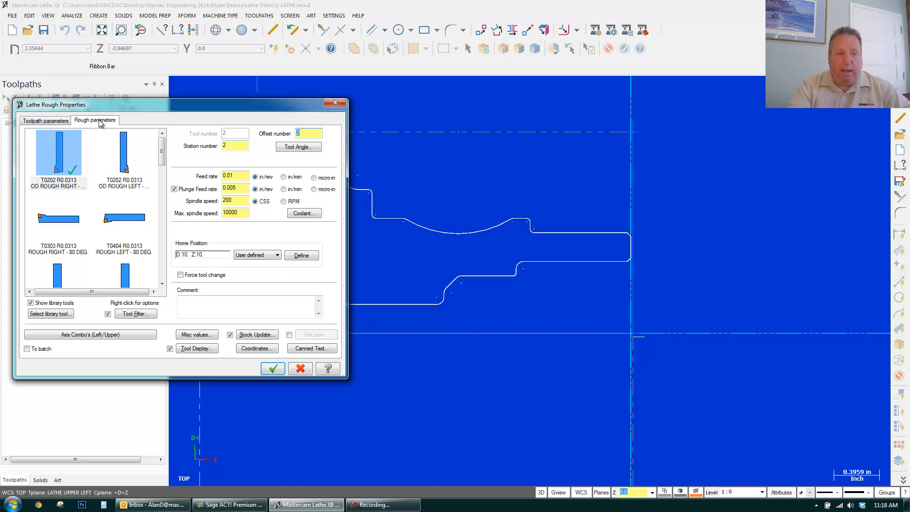
pyautogui.click(95, 120)
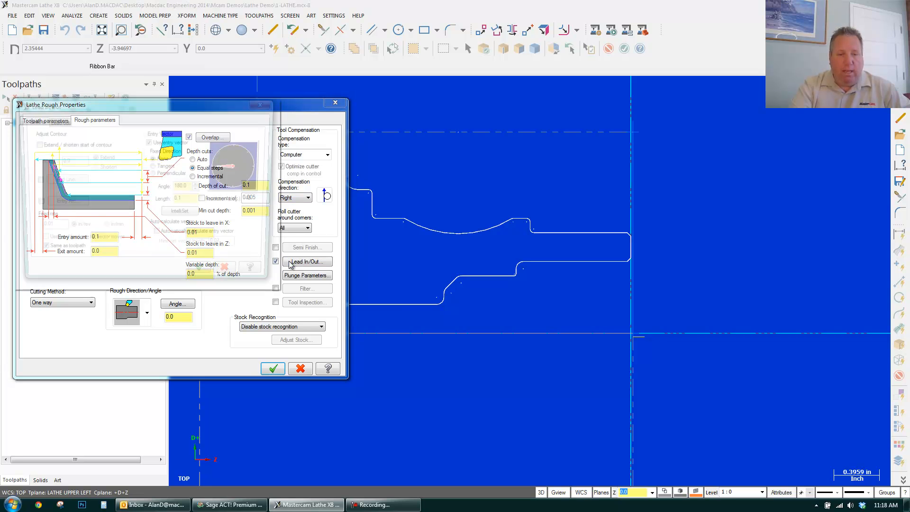
pyautogui.click(307, 261)
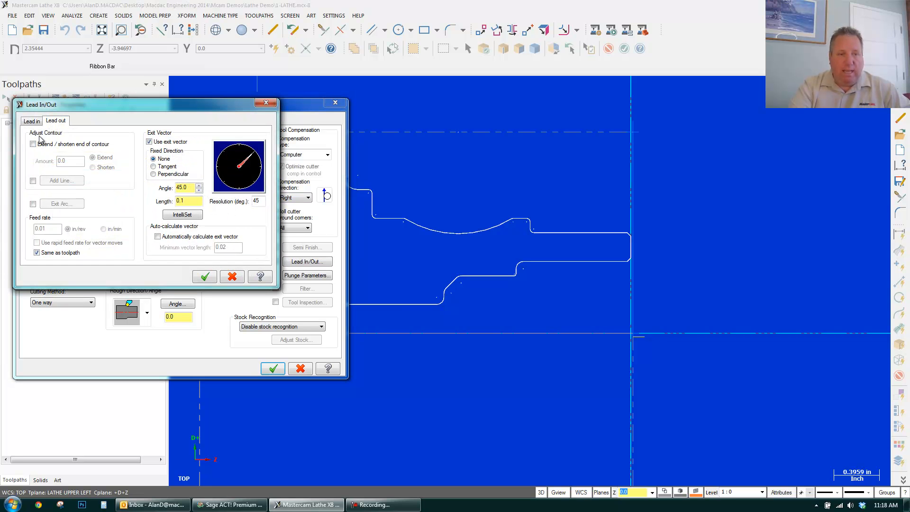
pyautogui.click(33, 144)
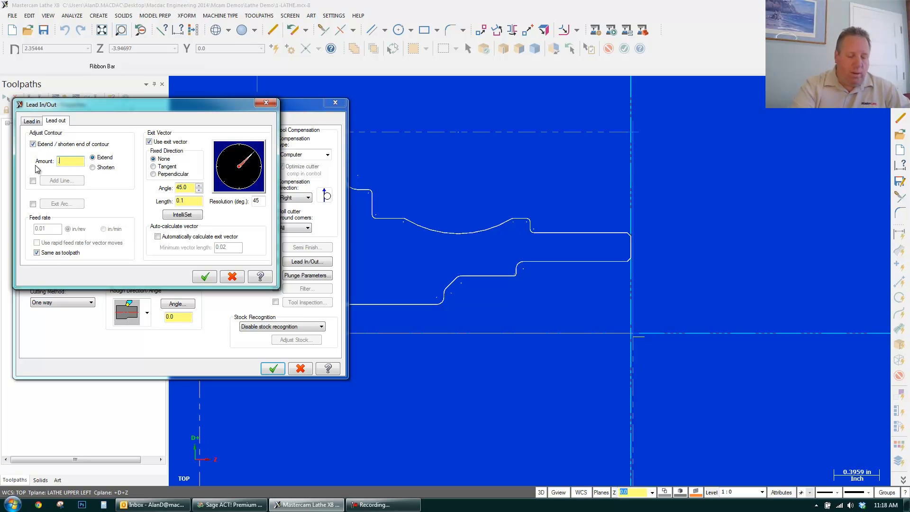
pyautogui.write('.375')
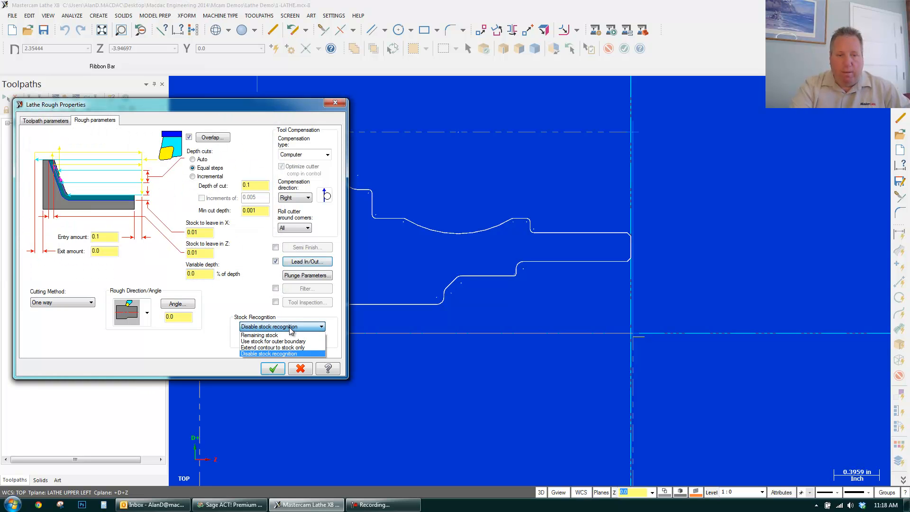
pyautogui.moveTo(282, 341)
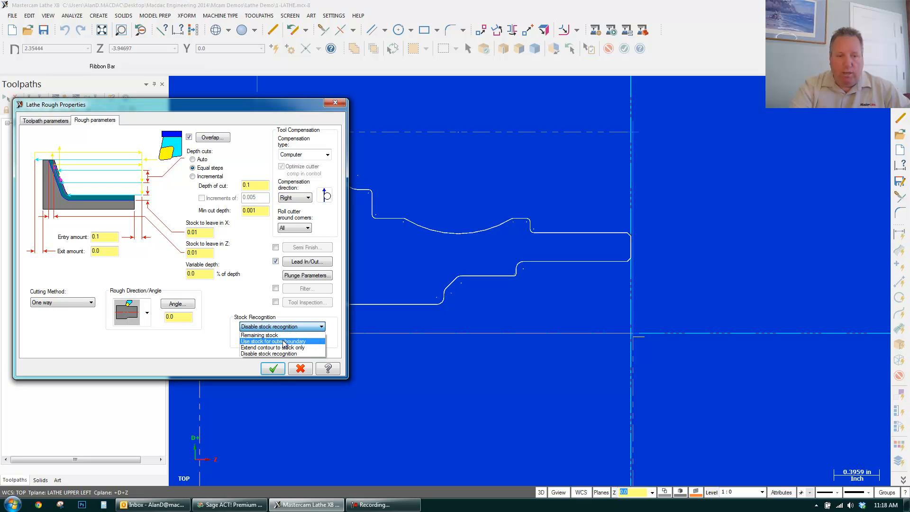
pyautogui.click(272, 368)
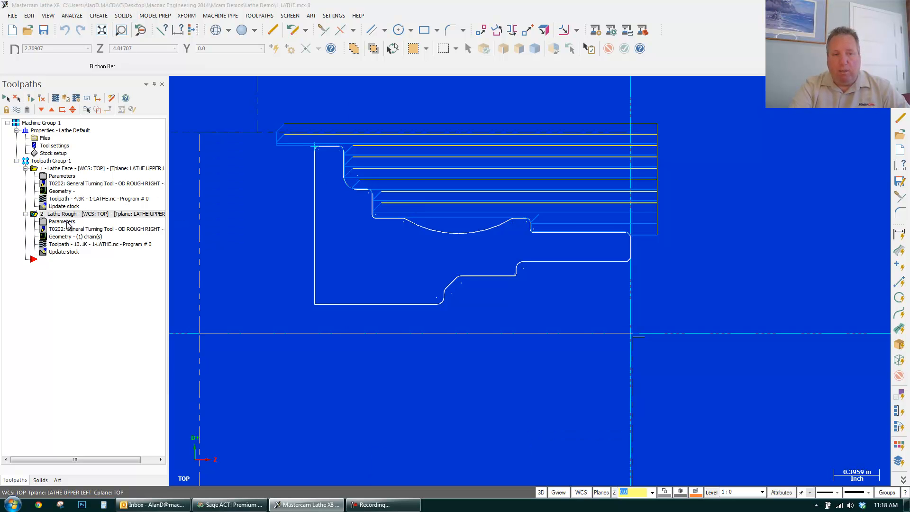
# - Switch the rough toolpath to the T2121 OD finish right tool and allow plunging into recesses
pyautogui.doubleClick(62, 221)
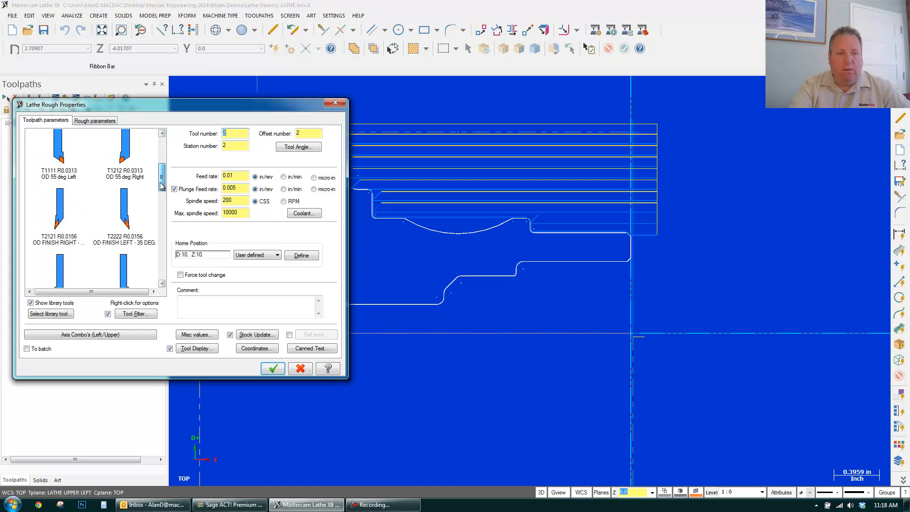
pyautogui.click(58, 221)
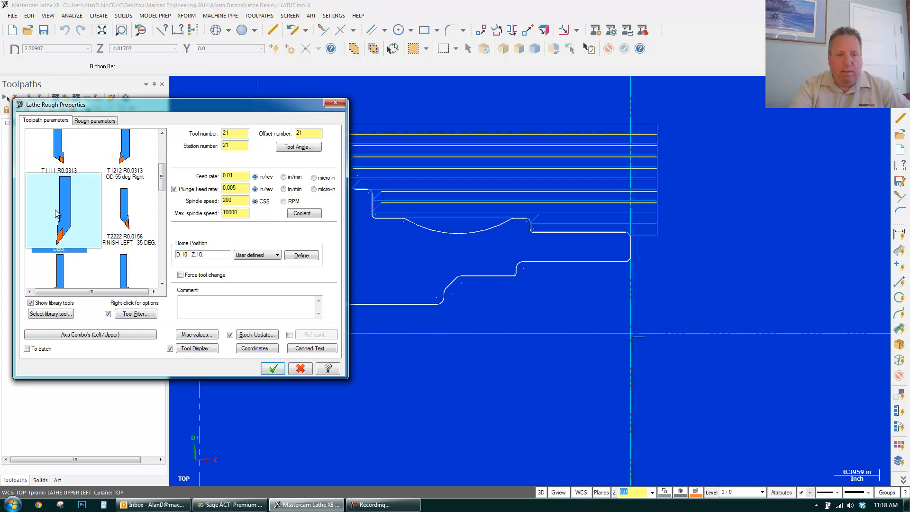
pyautogui.click(95, 120)
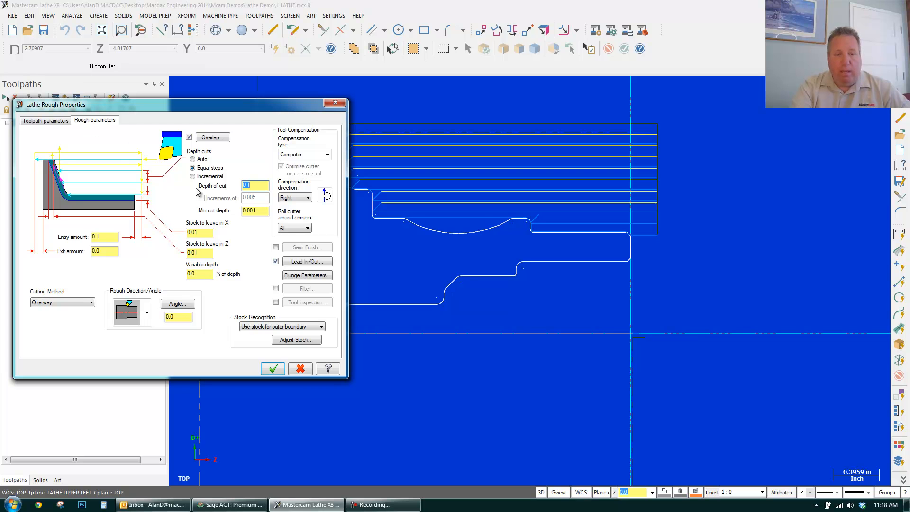
pyautogui.click(307, 274)
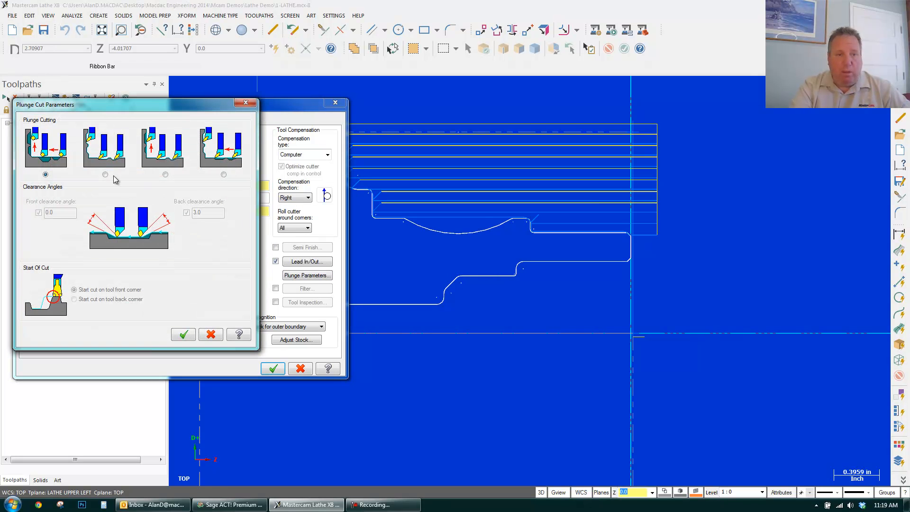
pyautogui.click(105, 175)
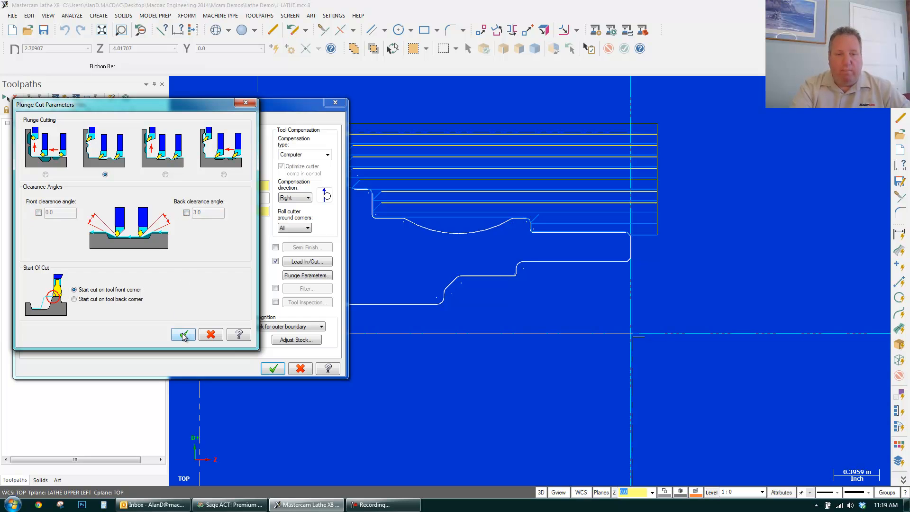
pyautogui.click(183, 333)
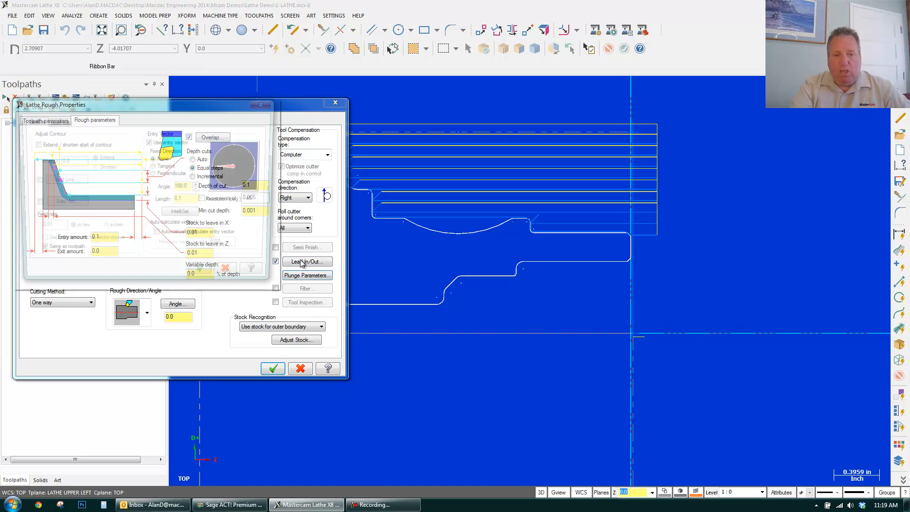
pyautogui.click(307, 261)
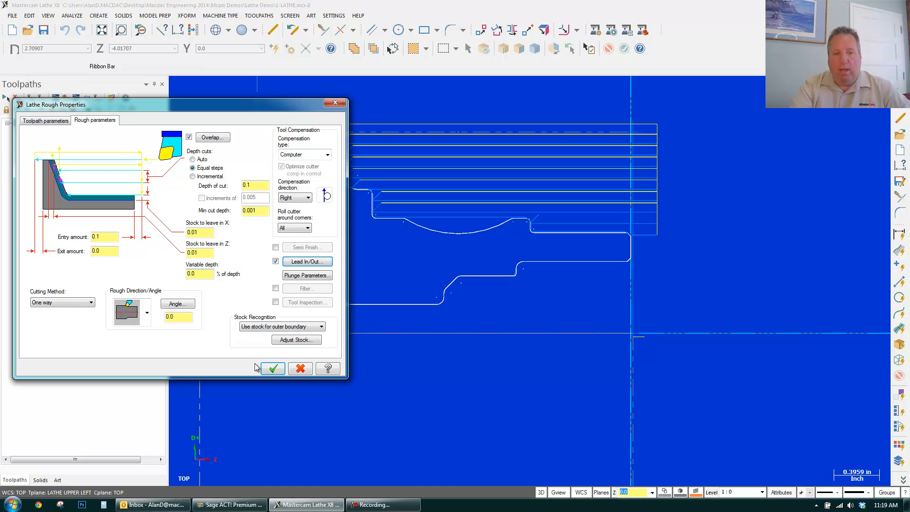
pyautogui.click(272, 369)
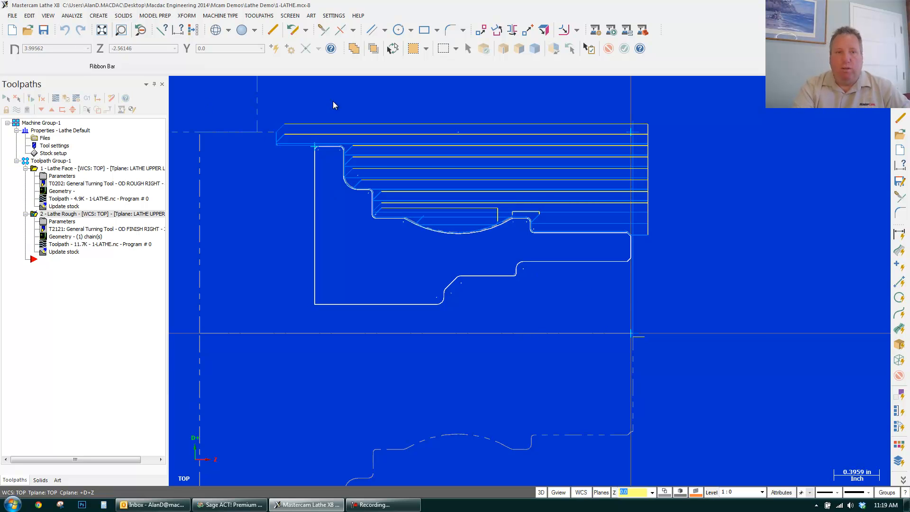
# - Add a Lathe Drill with the T112112 0.5 dia. spot tool at depth -0.2
pyautogui.click(259, 15)
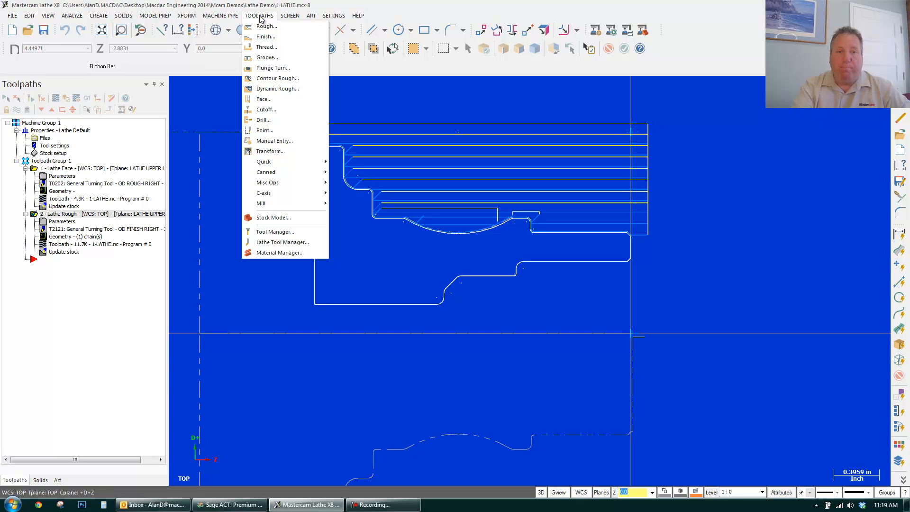
pyautogui.click(264, 119)
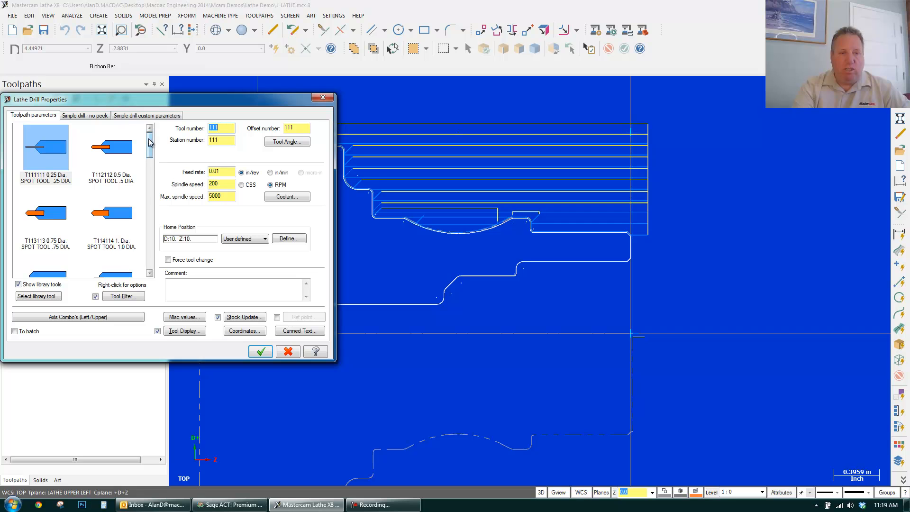
pyautogui.click(112, 146)
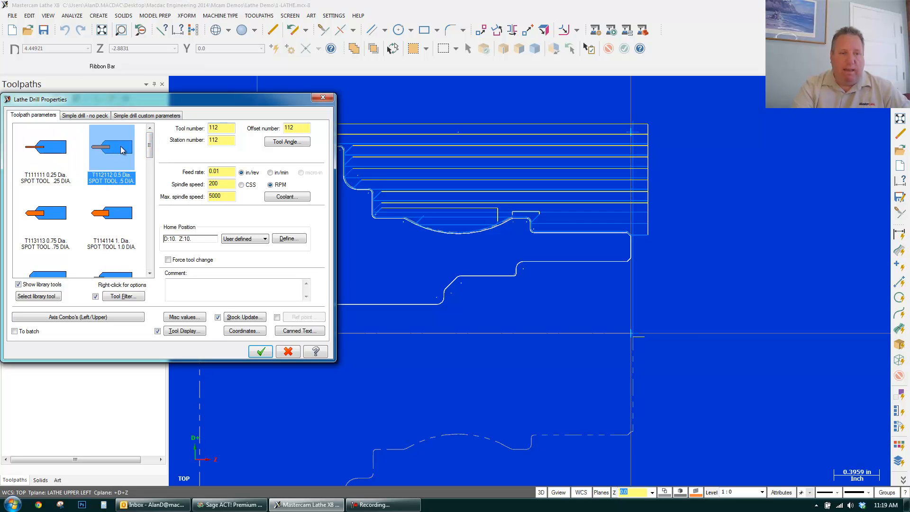
pyautogui.click(84, 115)
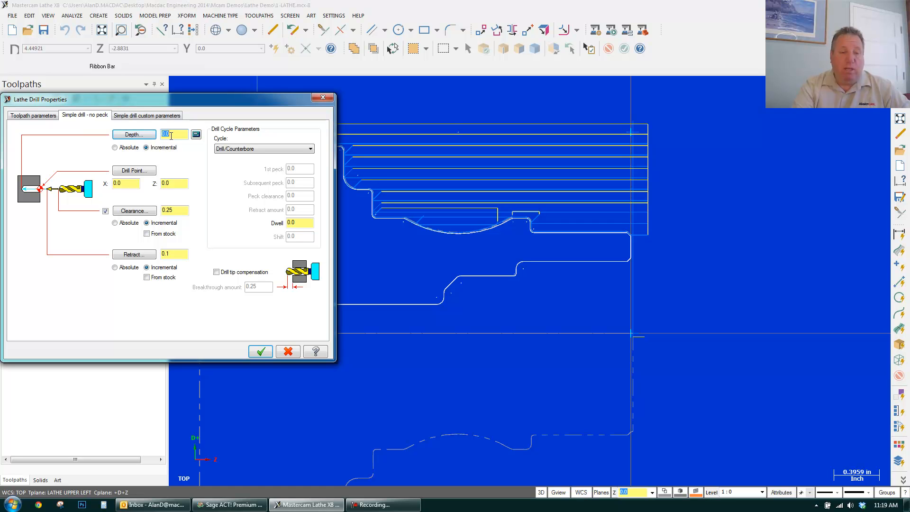
pyautogui.write('1')
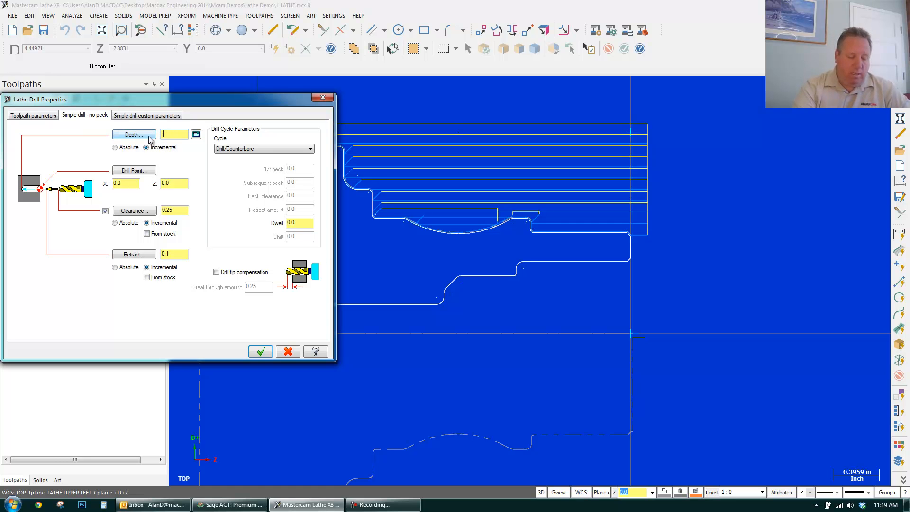
pyautogui.write('-2')
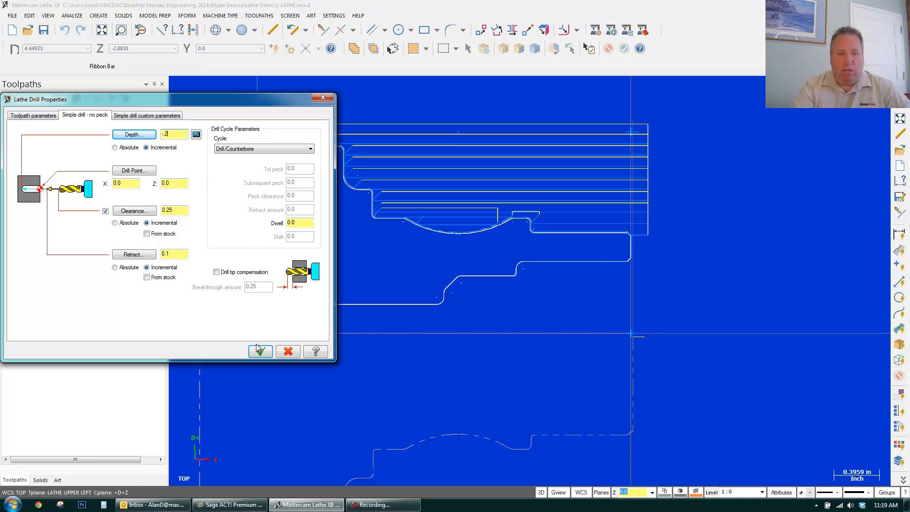
pyautogui.click(260, 351)
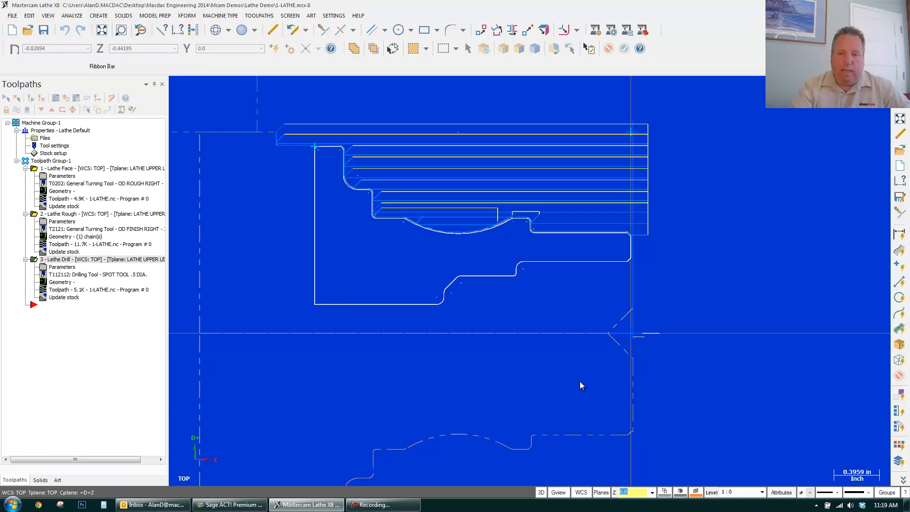
# - Add a Lathe Drill with the T124124 0.5 dia. drill and 0.125 breakthrough
pyautogui.click(378, 305)
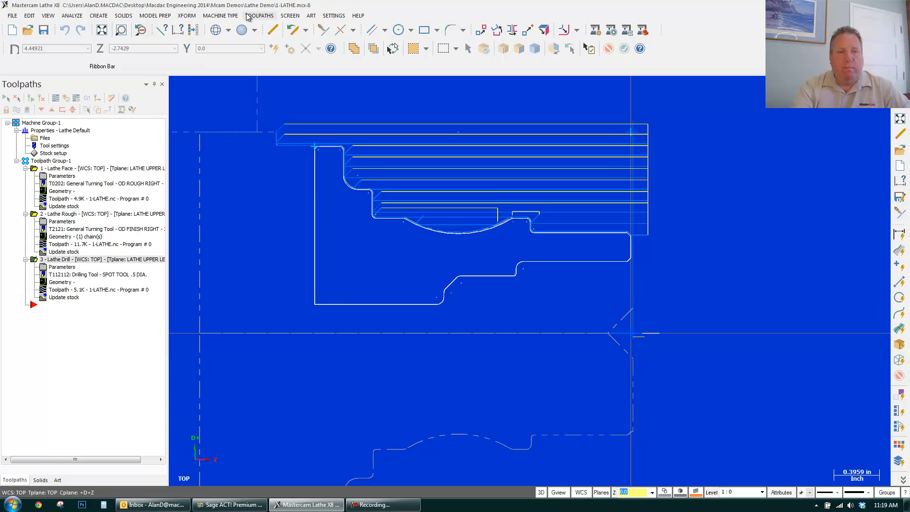
pyautogui.click(258, 15)
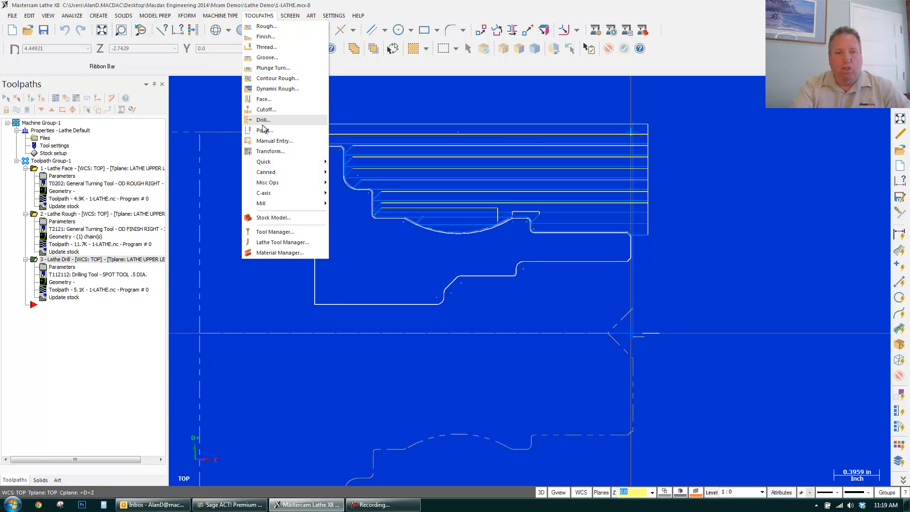
pyautogui.click(263, 120)
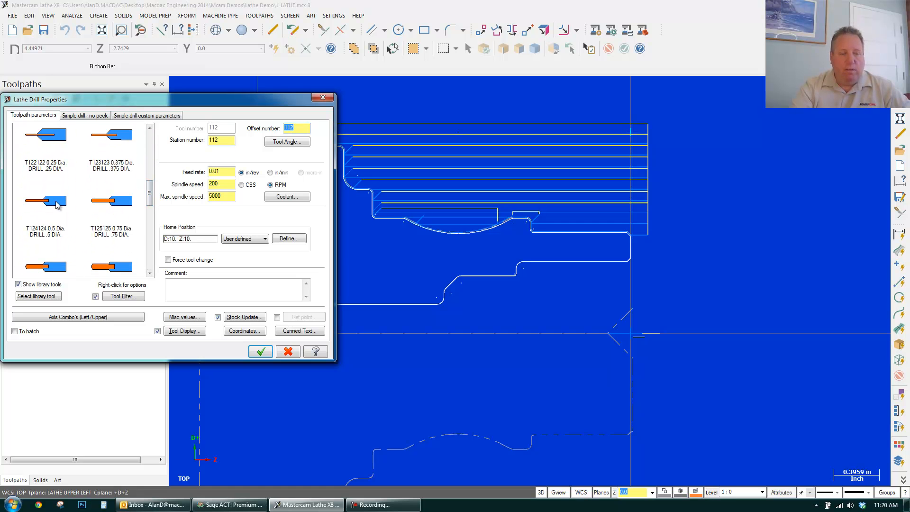
pyautogui.click(45, 203)
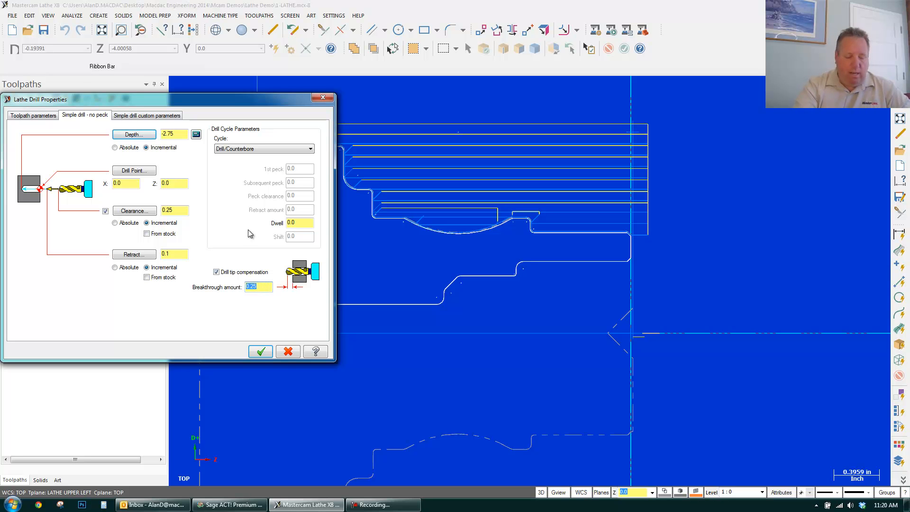
pyautogui.write('0.125')
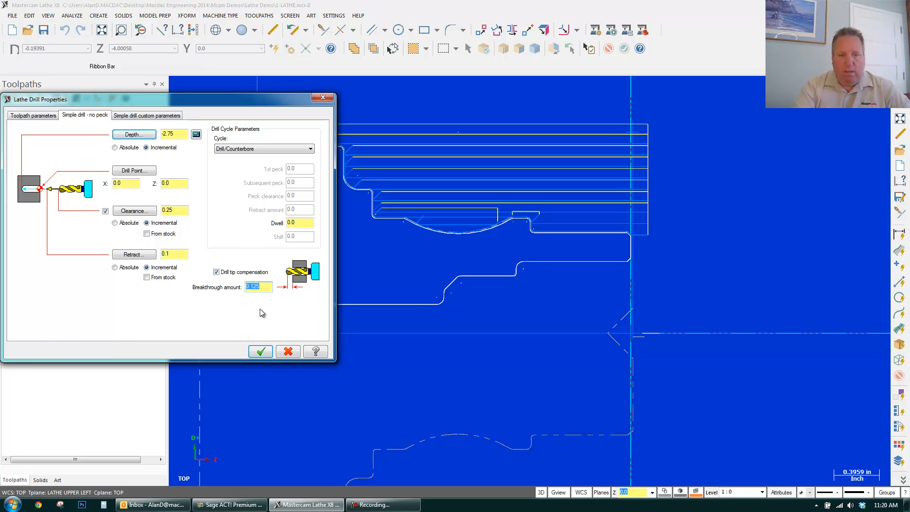
pyautogui.click(260, 351)
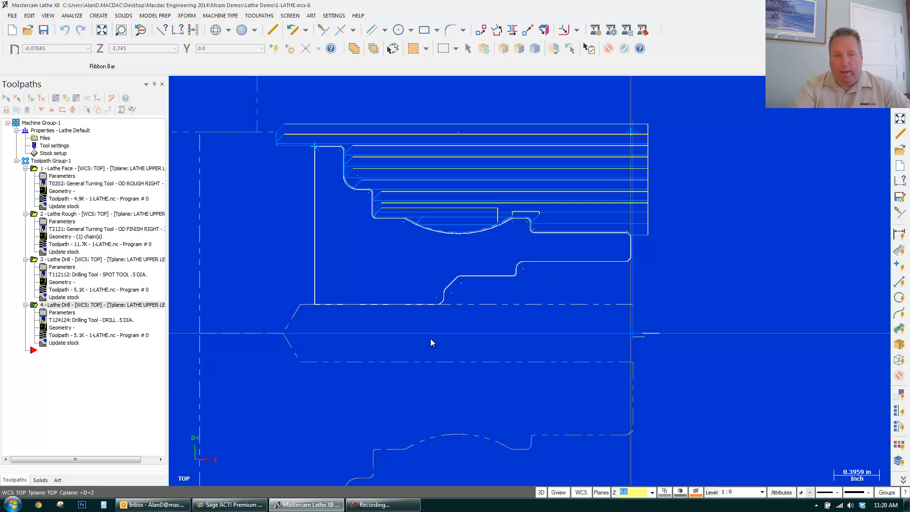
# - Chain the inner bore profile for roughing with the T7373 .375 boring bar
pyautogui.click(259, 15)
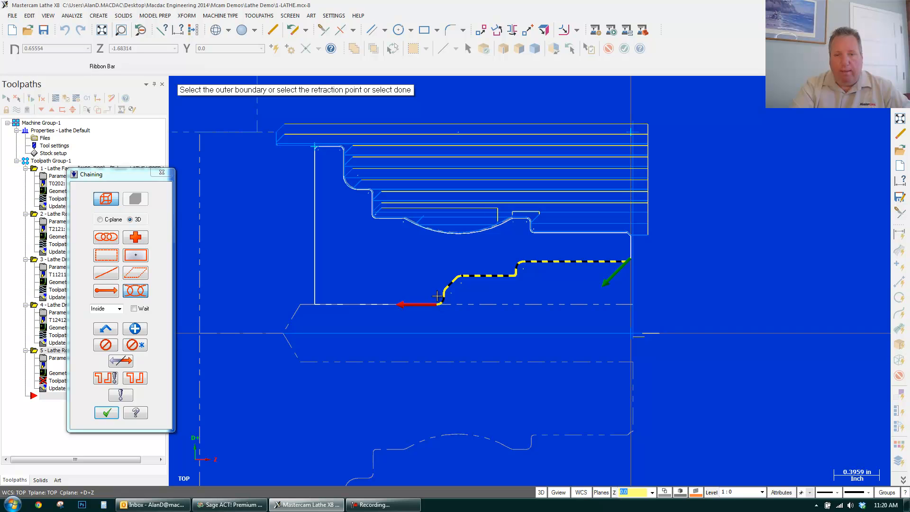
pyautogui.click(106, 412)
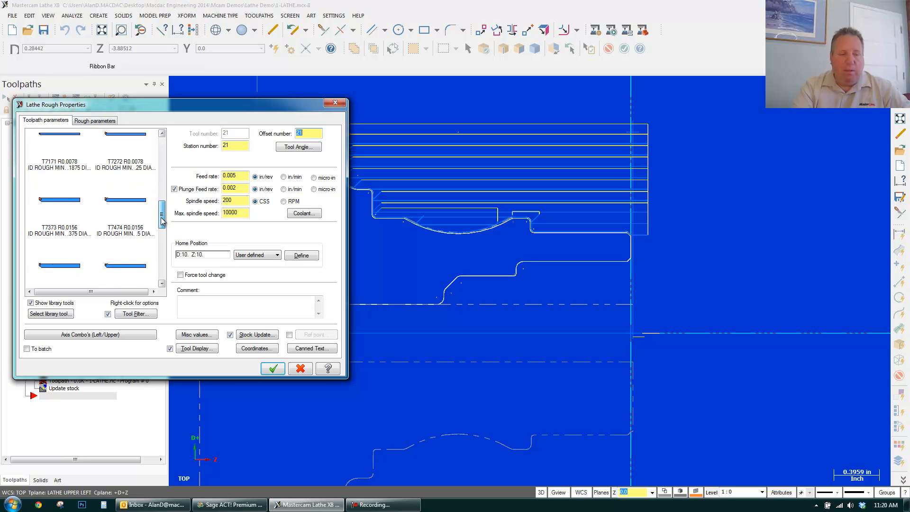
pyautogui.moveTo(81, 203)
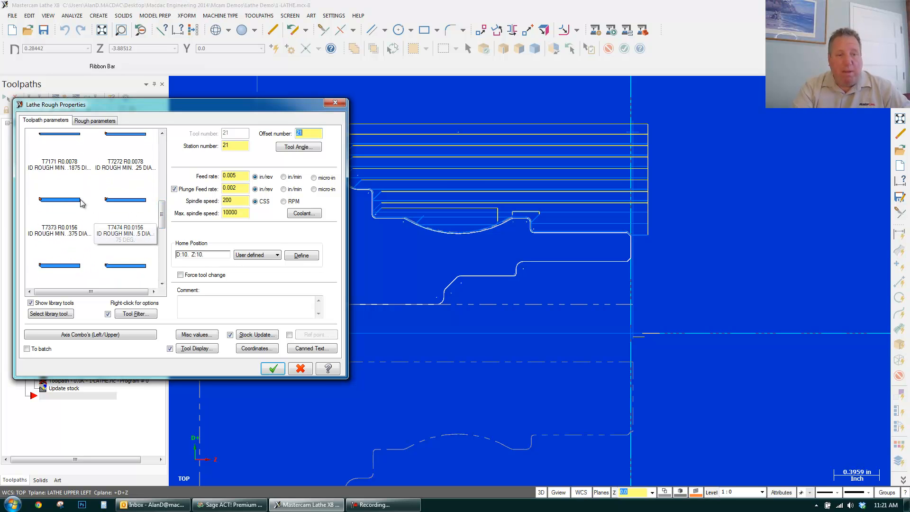
pyautogui.click(59, 197)
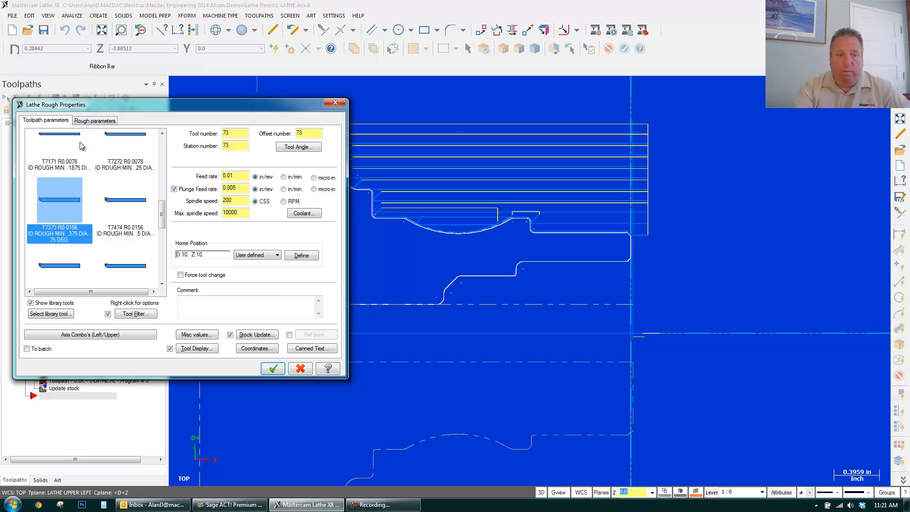
# - Enable a 0.01 semi-finish pass with remaining-stock recognition and generate the ID rough
pyautogui.click(95, 120)
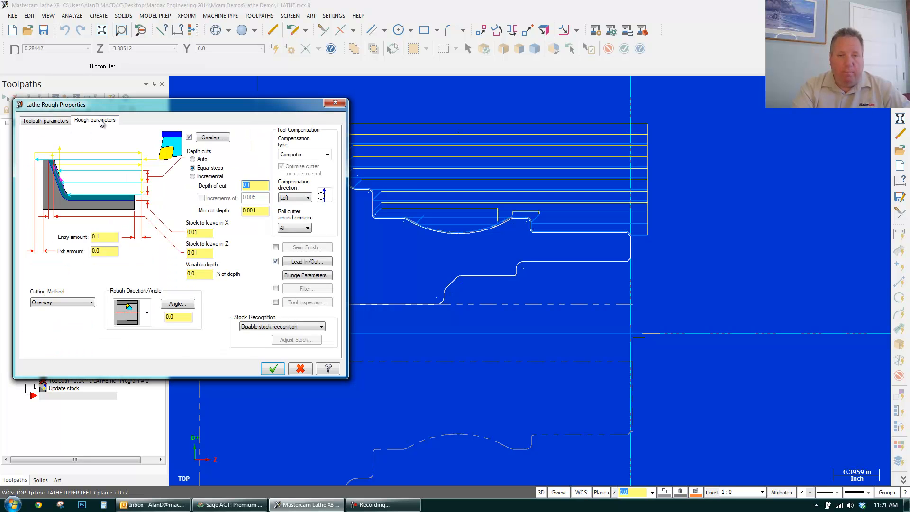
pyautogui.click(276, 246)
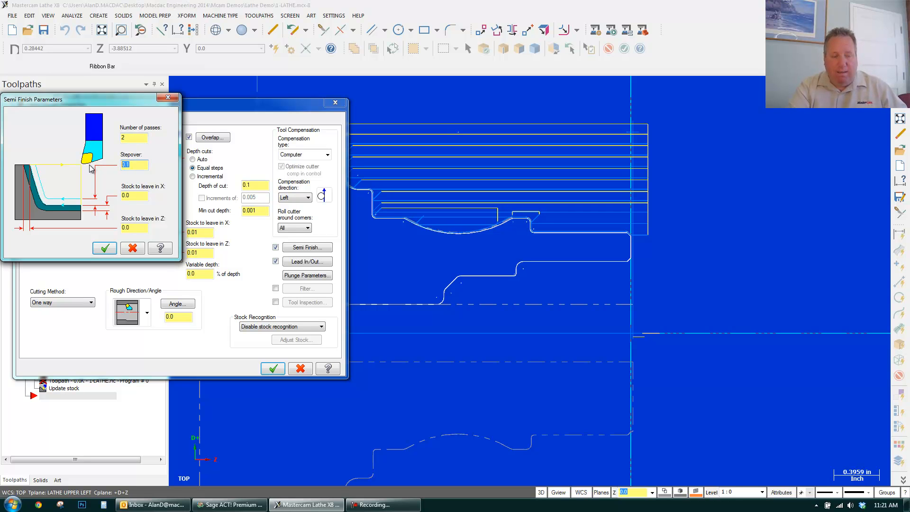
pyautogui.write('0.01')
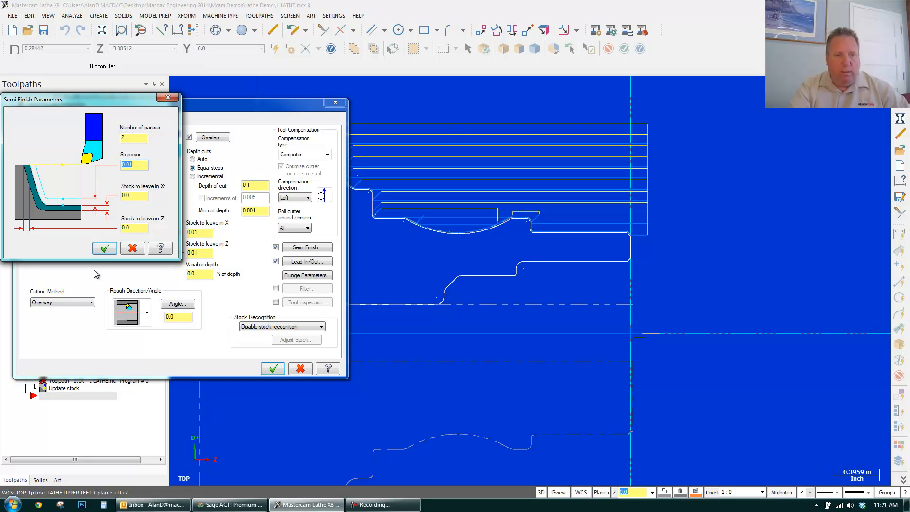
pyautogui.click(104, 247)
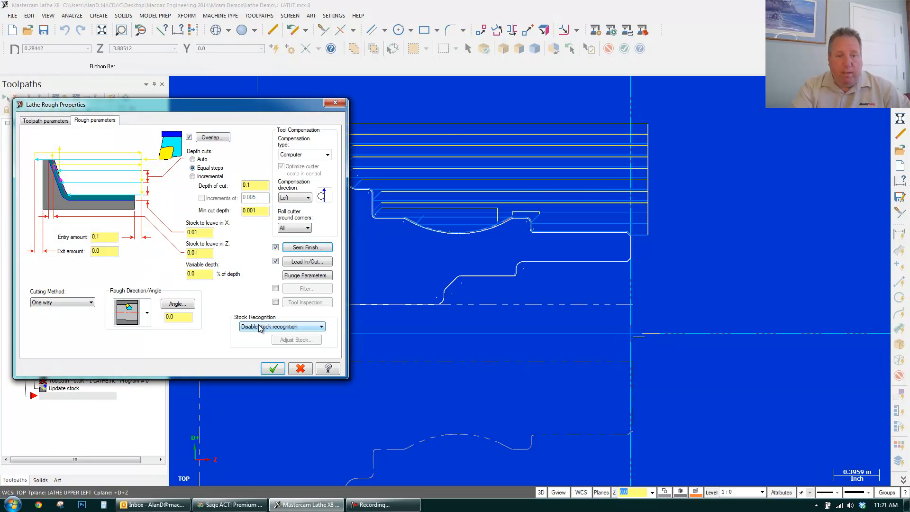
pyautogui.click(281, 326)
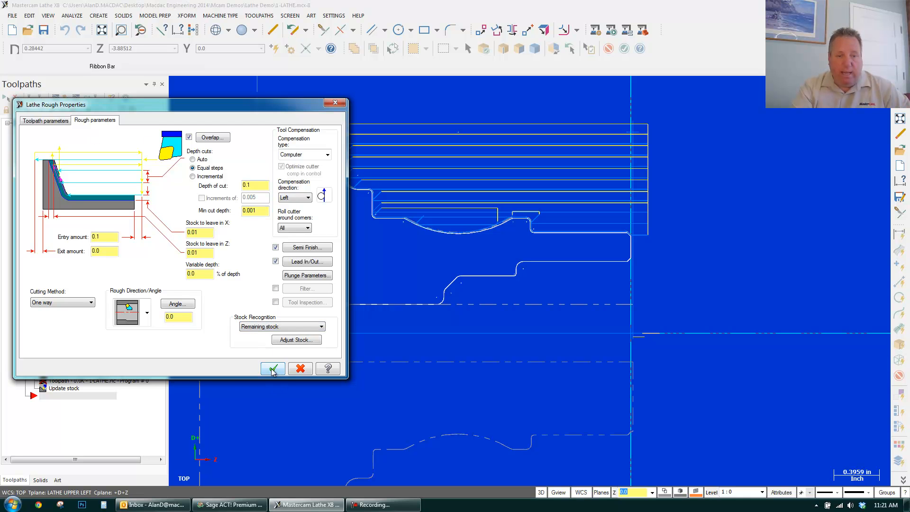
pyautogui.click(273, 368)
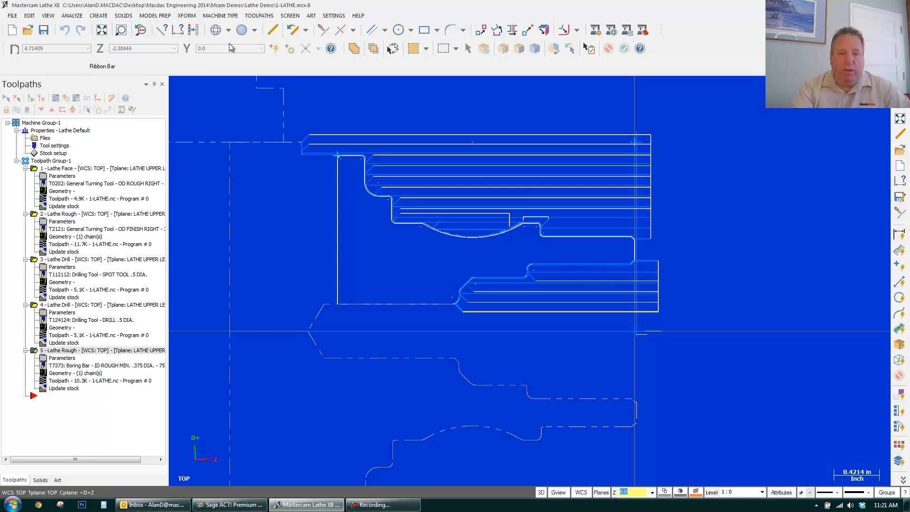
# - Create a Lathe Finish toolpath on the chained profile and bring up tool list options
pyautogui.click(259, 16)
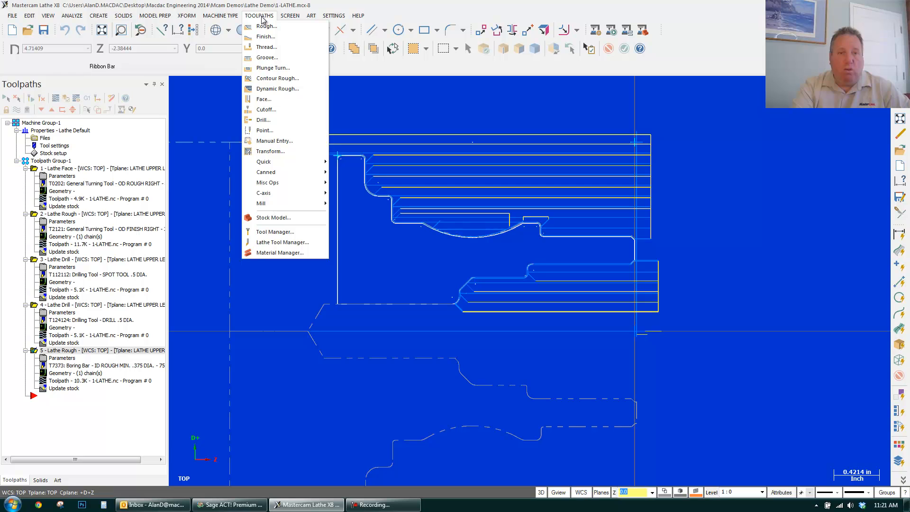
pyautogui.click(266, 25)
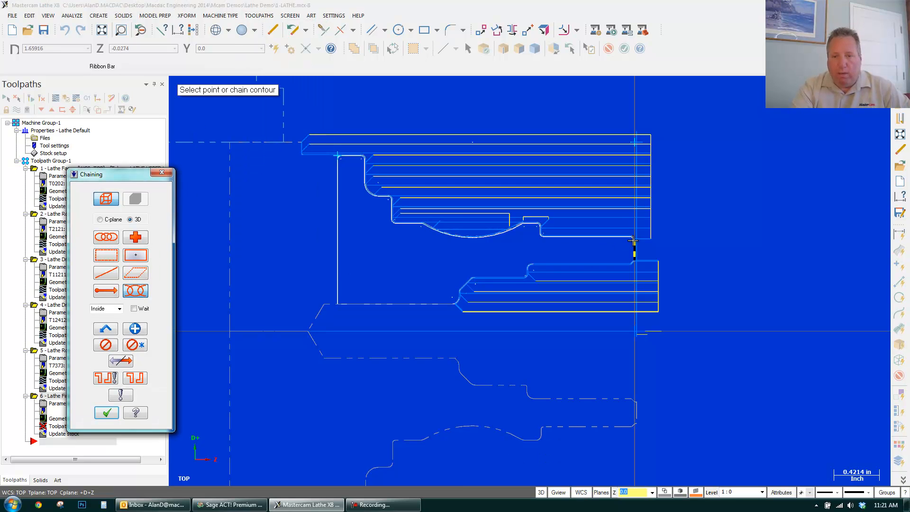
pyautogui.click(633, 239)
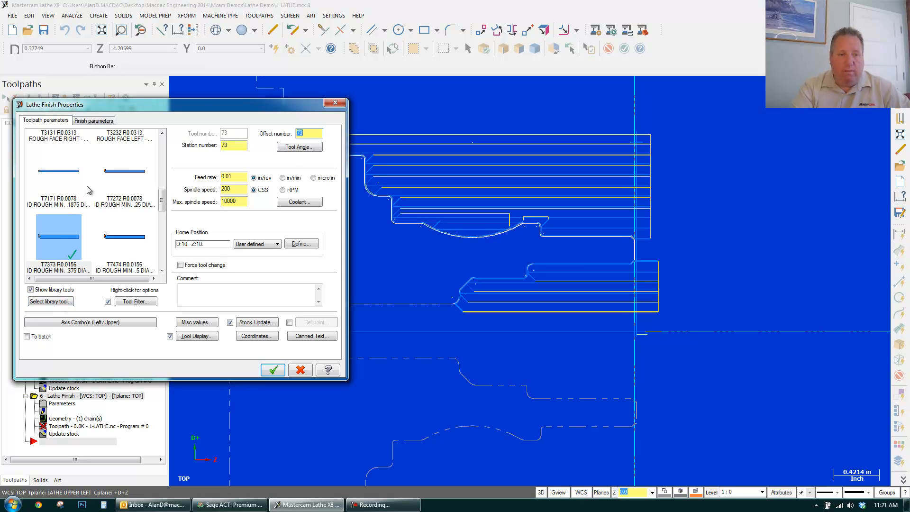
pyautogui.rightClick(58, 238)
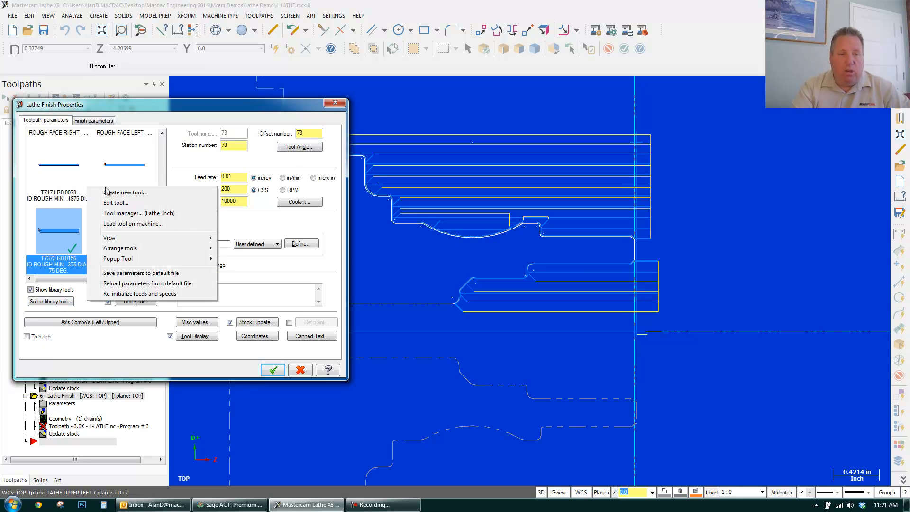
# - Define a general turning tool with a VNMG431MS insert from the Kennametal inch catalog
pyautogui.click(125, 192)
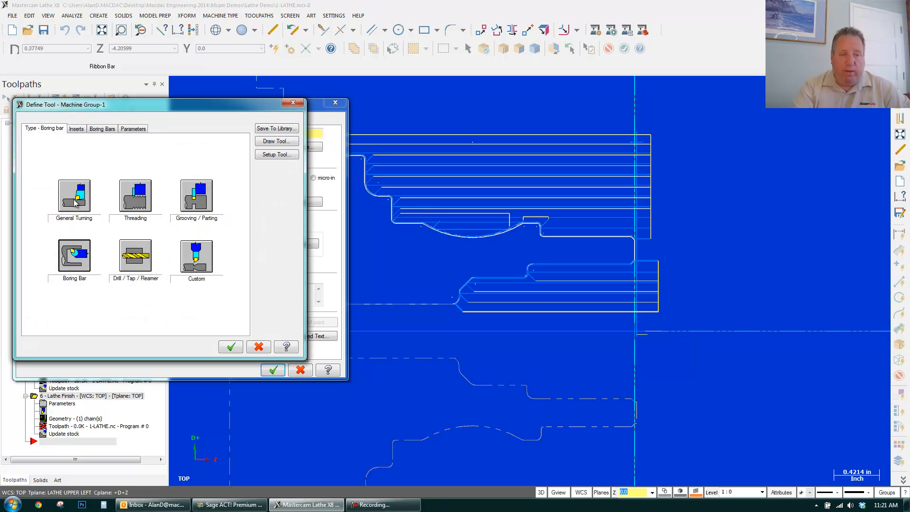
pyautogui.click(76, 128)
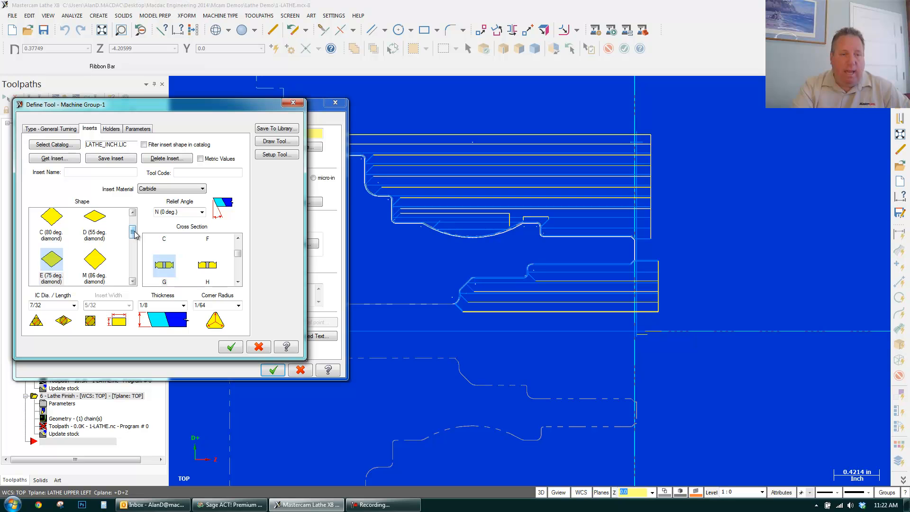
pyautogui.click(133, 231)
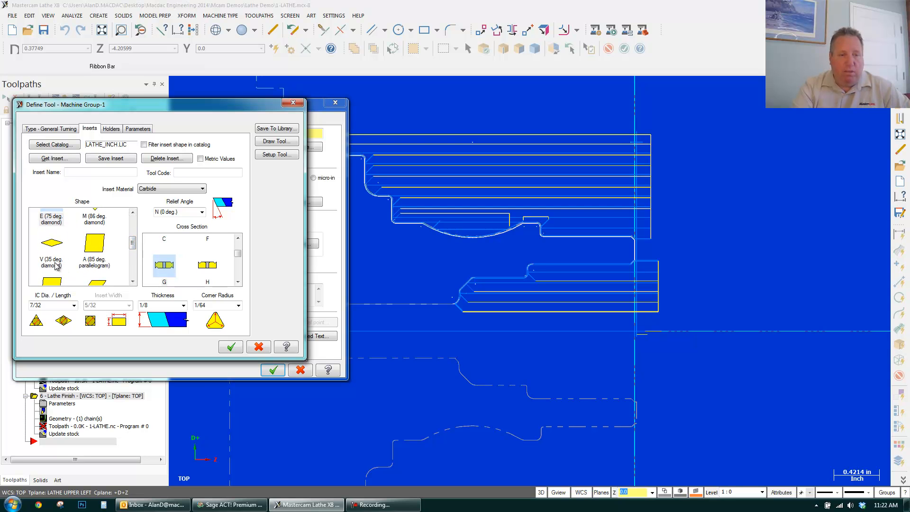
pyautogui.click(276, 129)
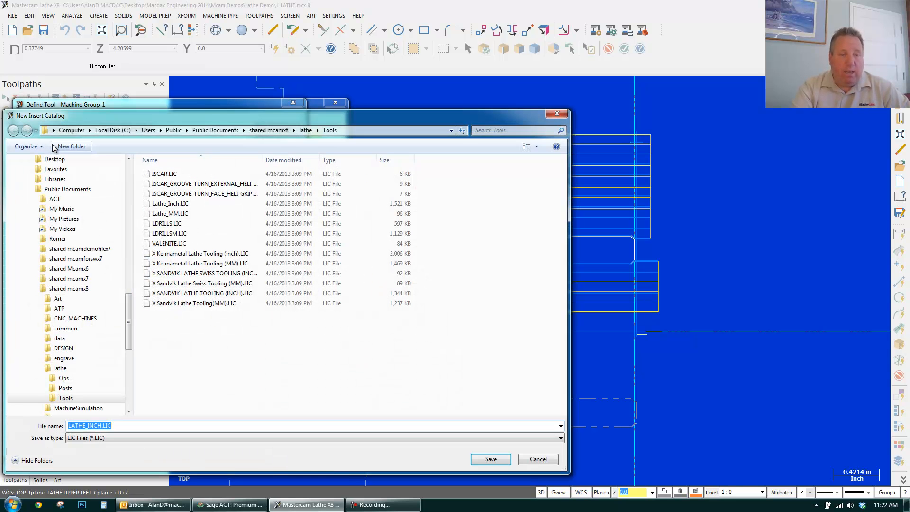
pyautogui.click(170, 204)
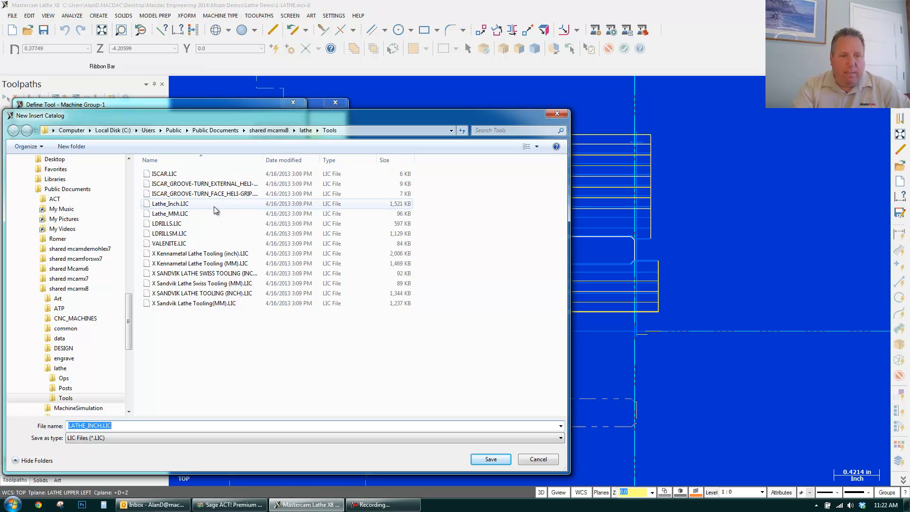
pyautogui.click(199, 253)
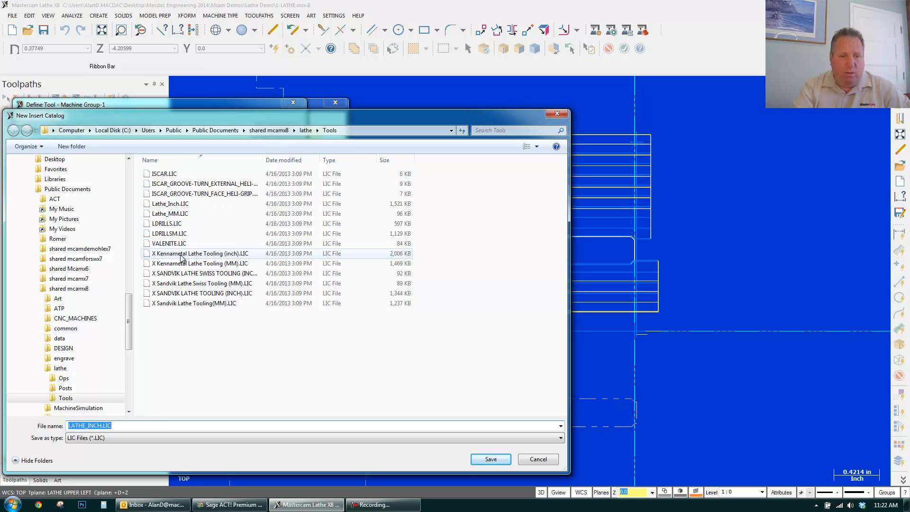
pyautogui.click(200, 254)
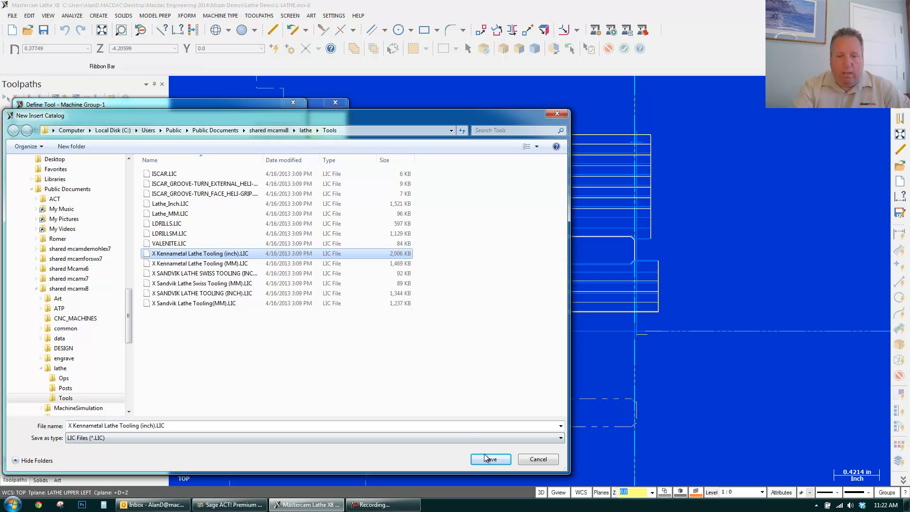
pyautogui.click(489, 460)
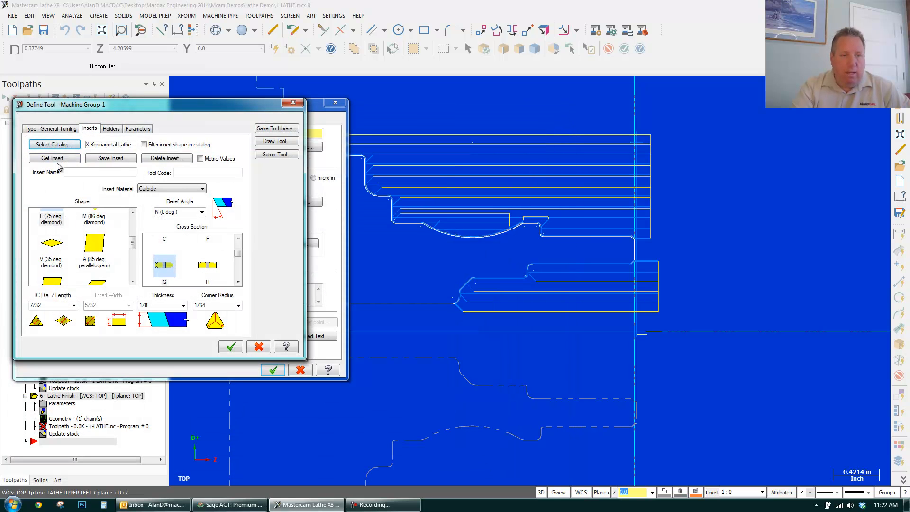
pyautogui.click(54, 158)
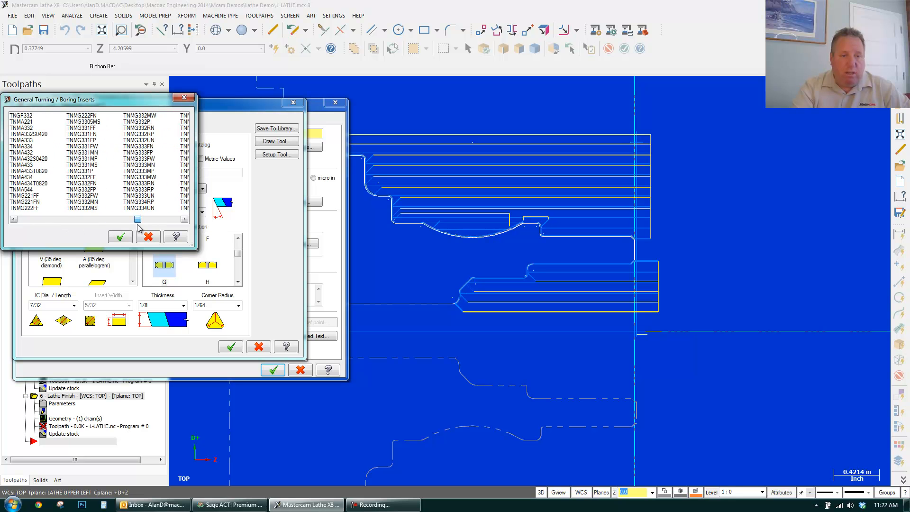
pyautogui.click(185, 219)
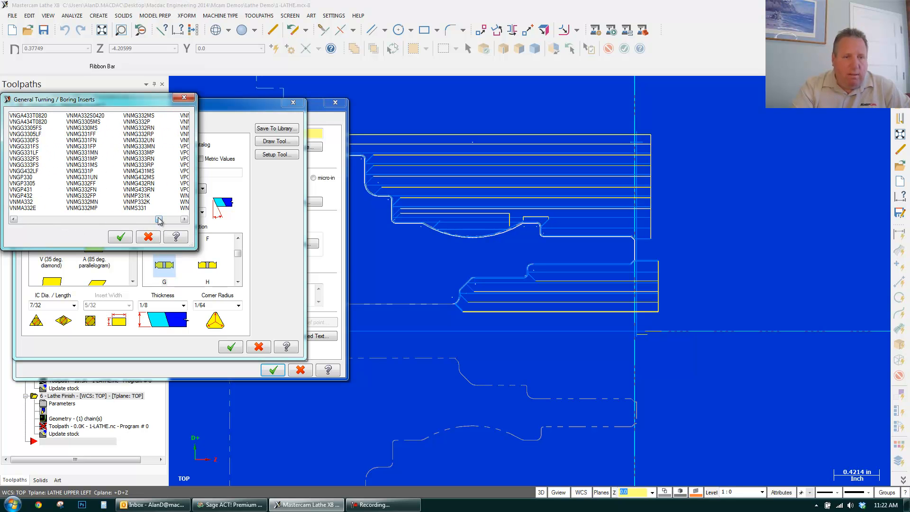
pyautogui.click(139, 171)
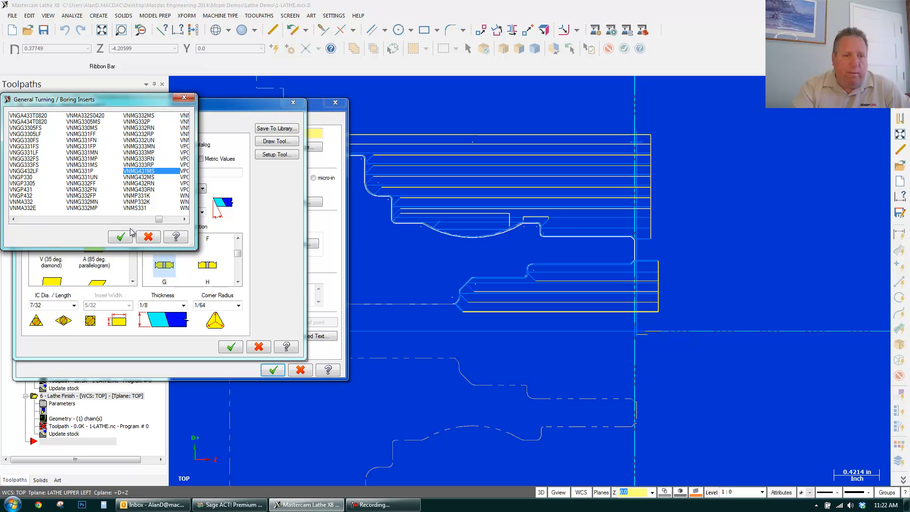
pyautogui.click(120, 237)
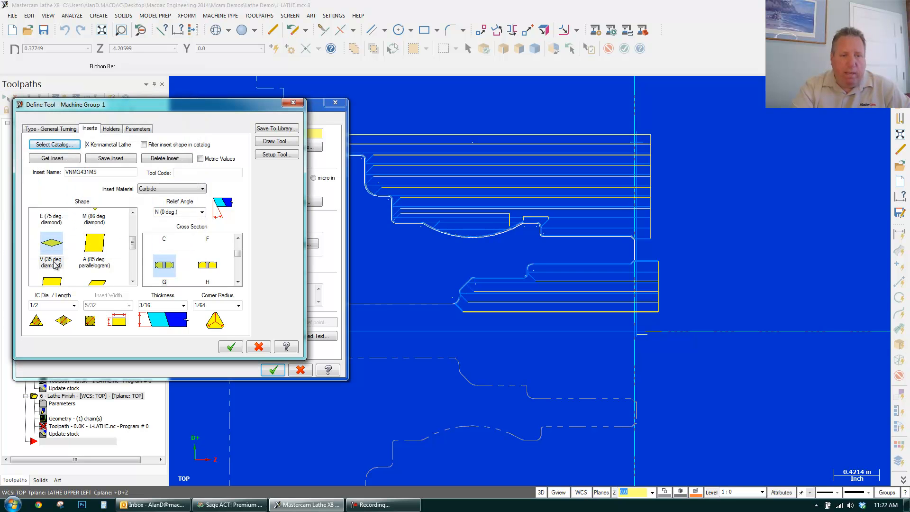
# - Load the Kennametal lathe tooling holder catalog and finish defining the tool
pyautogui.click(111, 129)
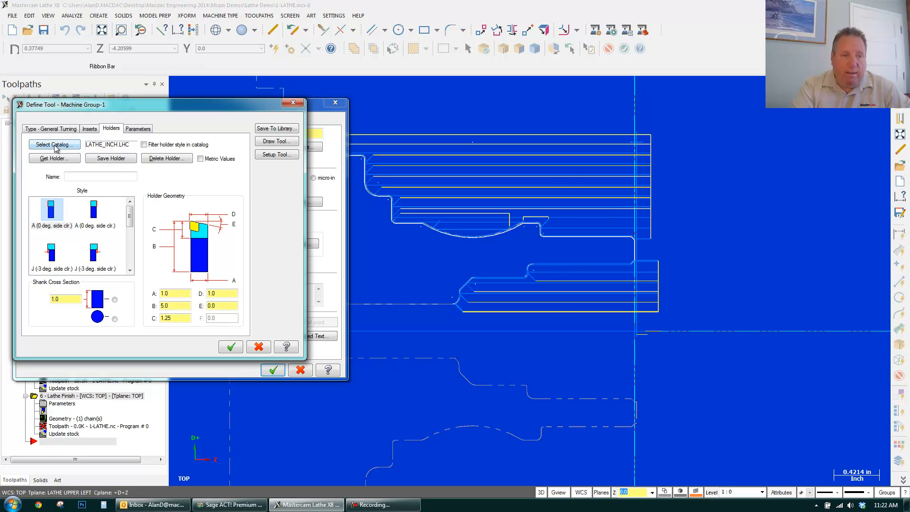
pyautogui.click(52, 145)
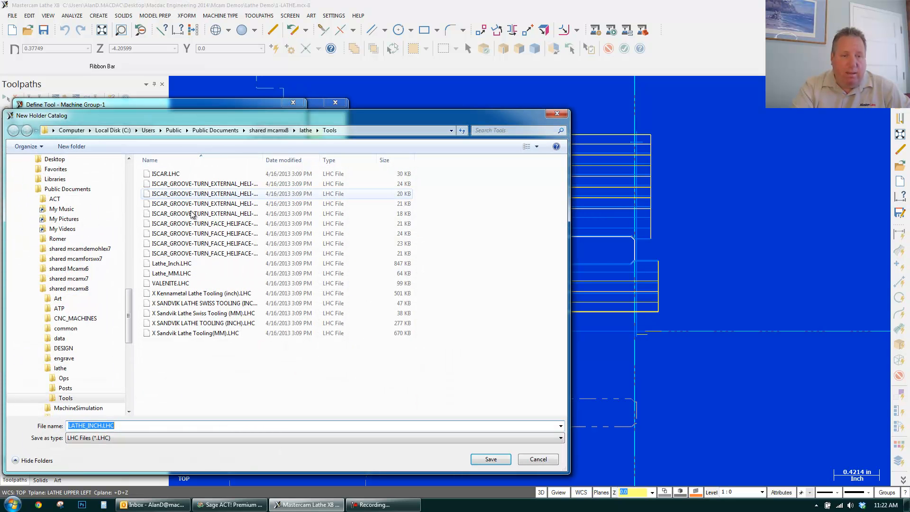
pyautogui.click(201, 293)
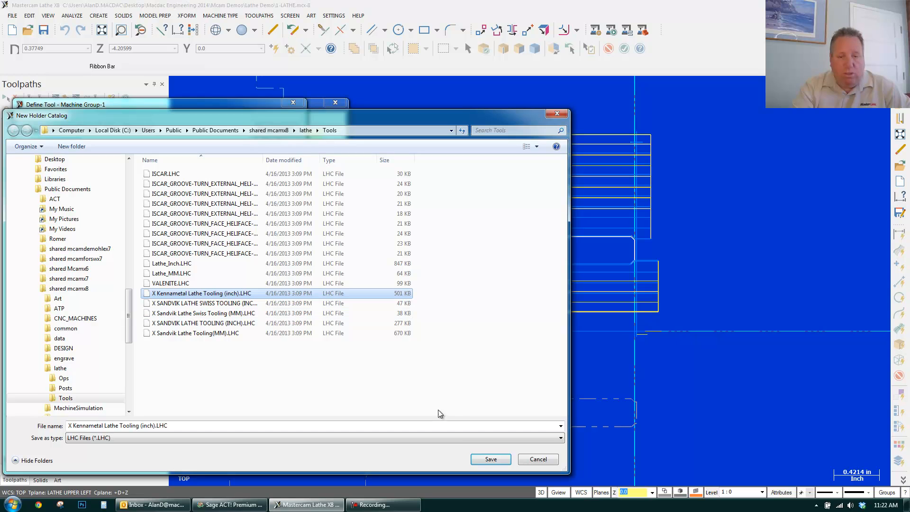
pyautogui.click(489, 458)
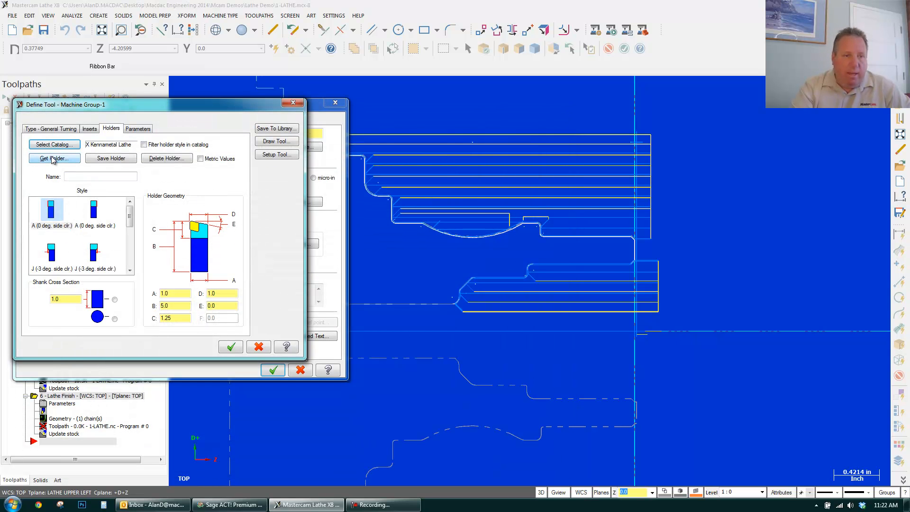
pyautogui.click(51, 158)
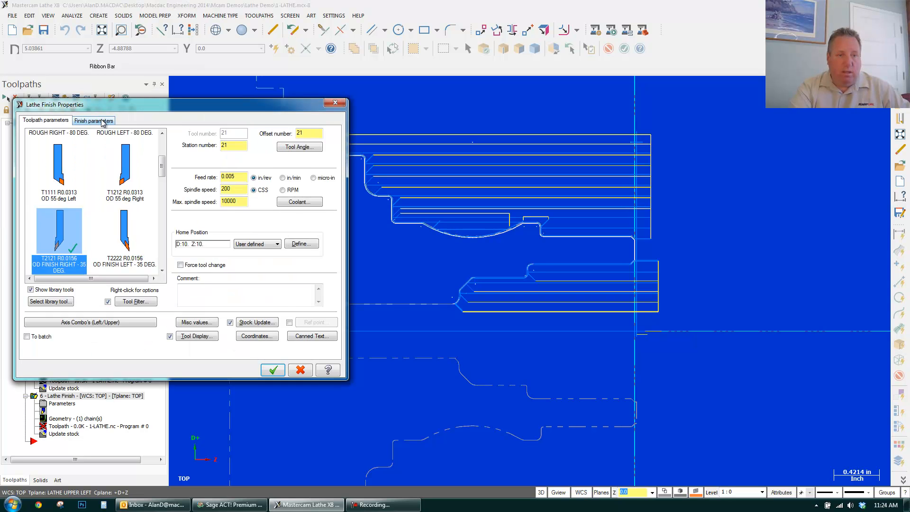
# - Set the finish stepover to 0.005 with 2 passes and enable Lead In/Out
pyautogui.click(93, 120)
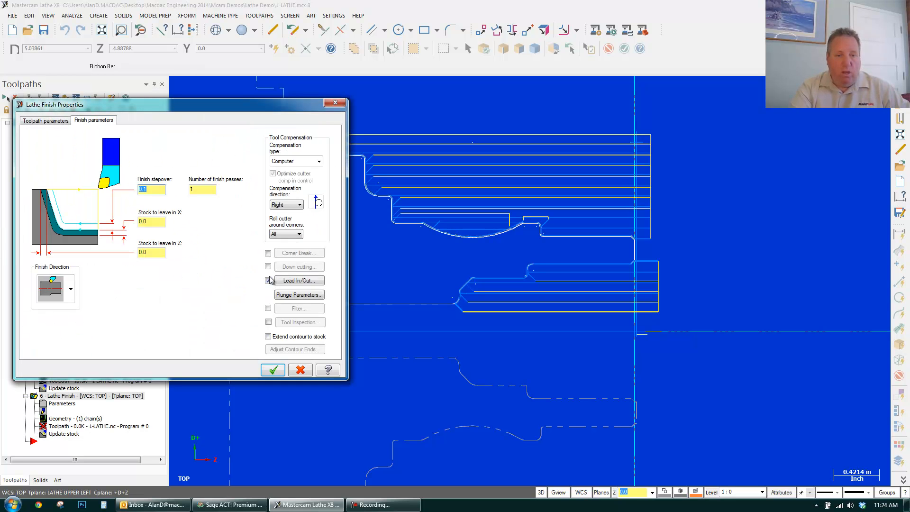
pyautogui.click(267, 281)
pyautogui.write('2')
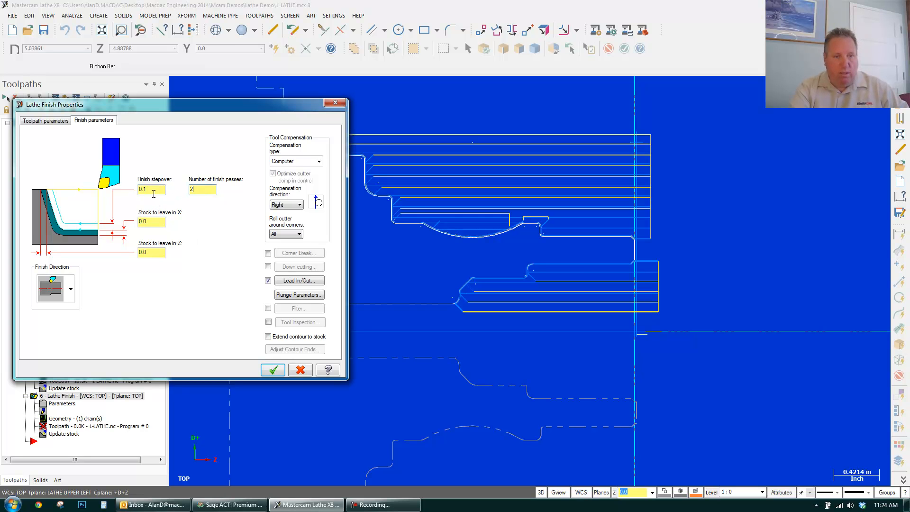
pyautogui.write('.005')
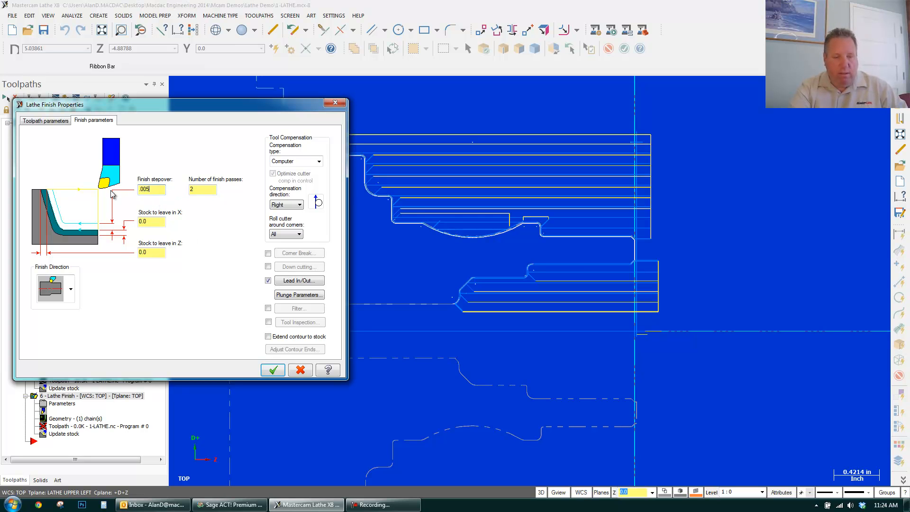
# - Extend the contour end by 0.375, enable plunge parameters, and accept the finish toolpath
pyautogui.click(300, 280)
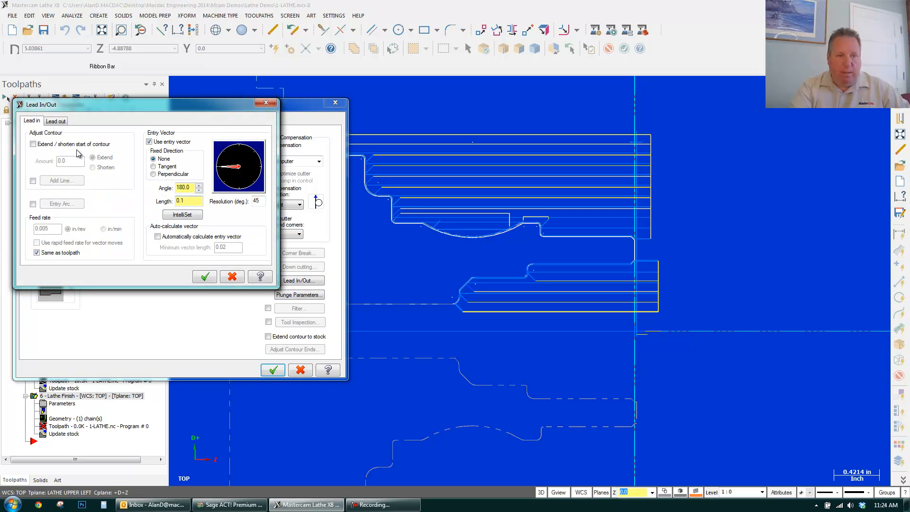
pyautogui.click(56, 121)
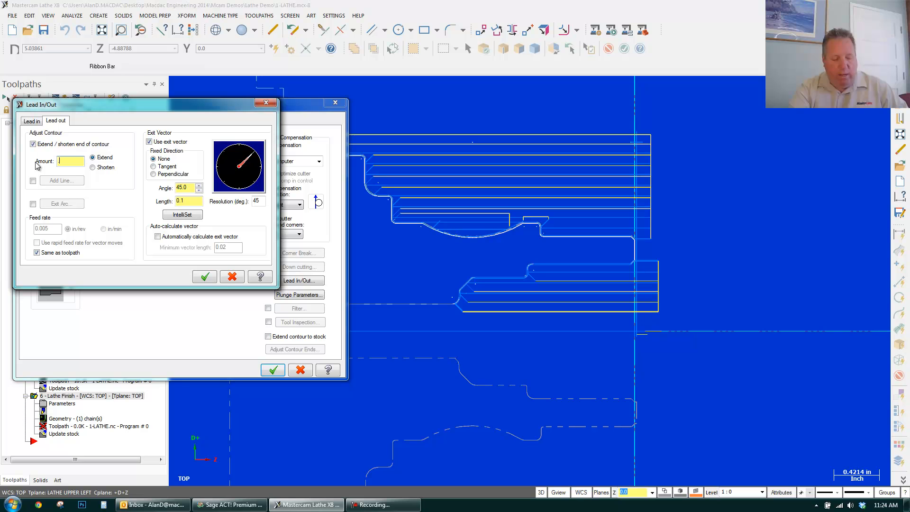
pyautogui.write('0.375')
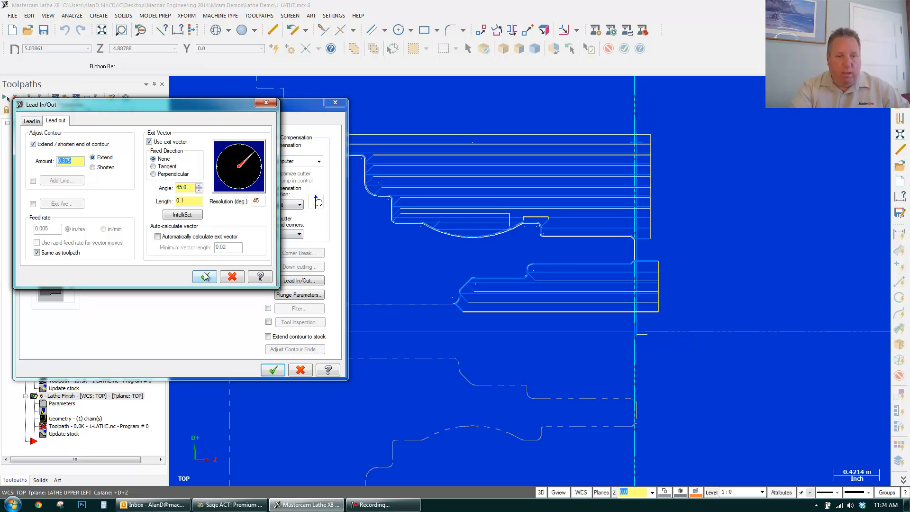
pyautogui.click(204, 276)
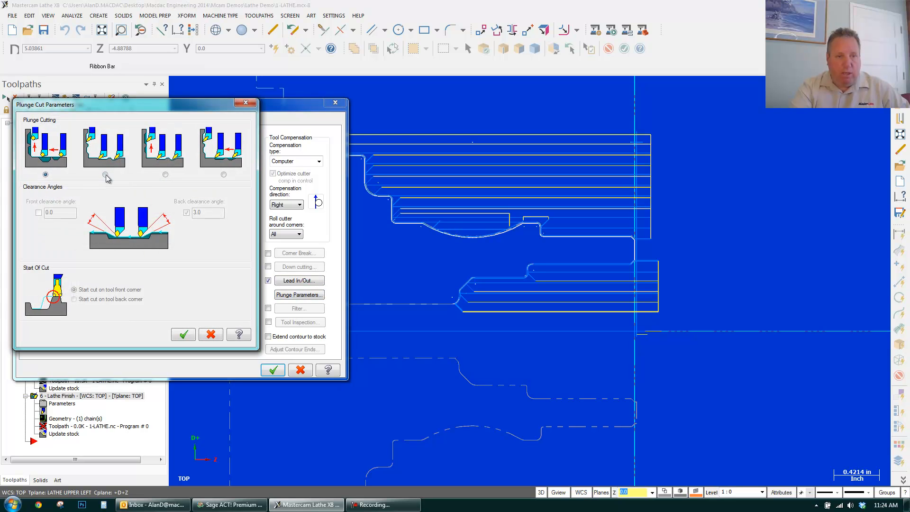
pyautogui.click(105, 175)
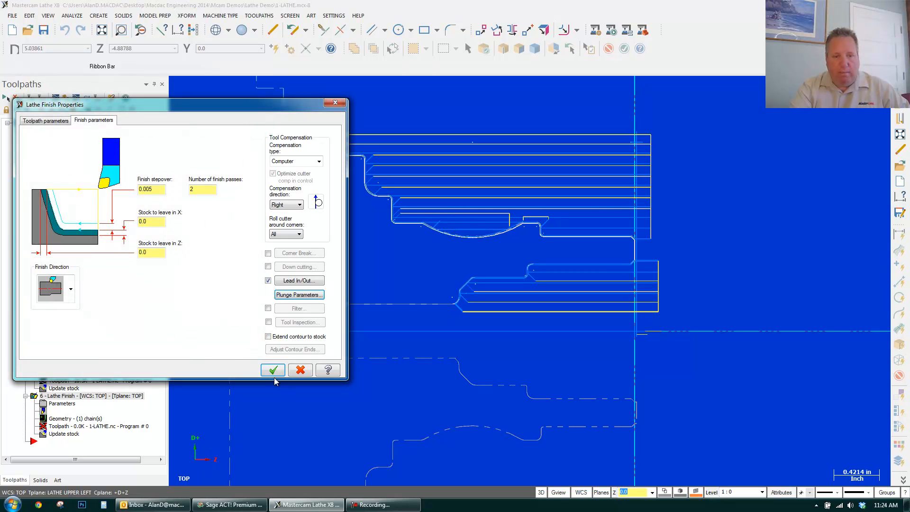
pyautogui.click(272, 370)
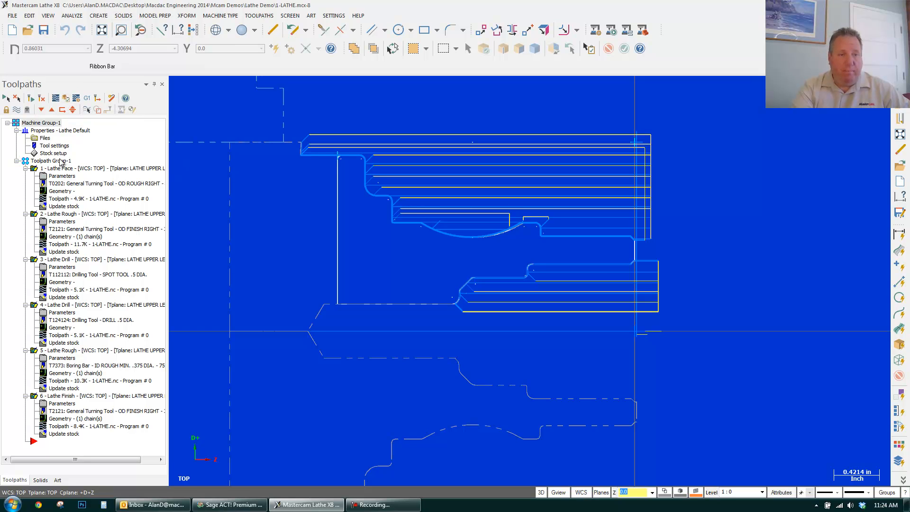
pyautogui.moveTo(69, 103)
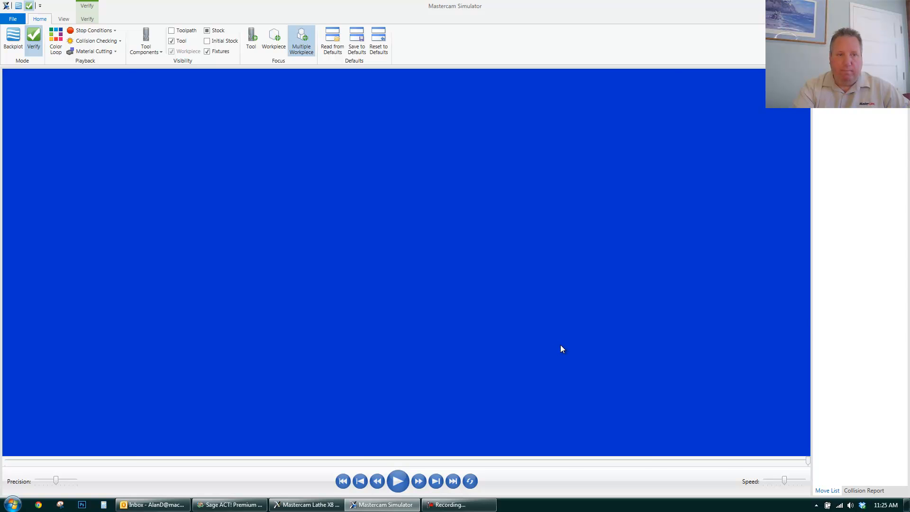
# - Backplot all six operations in Simulator at a reduced playback speed
pyautogui.click(13, 40)
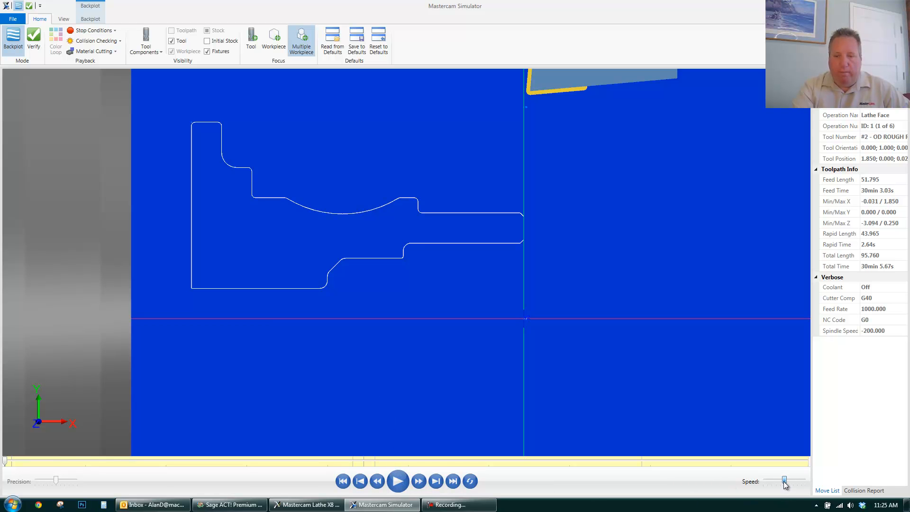
pyautogui.click(398, 481)
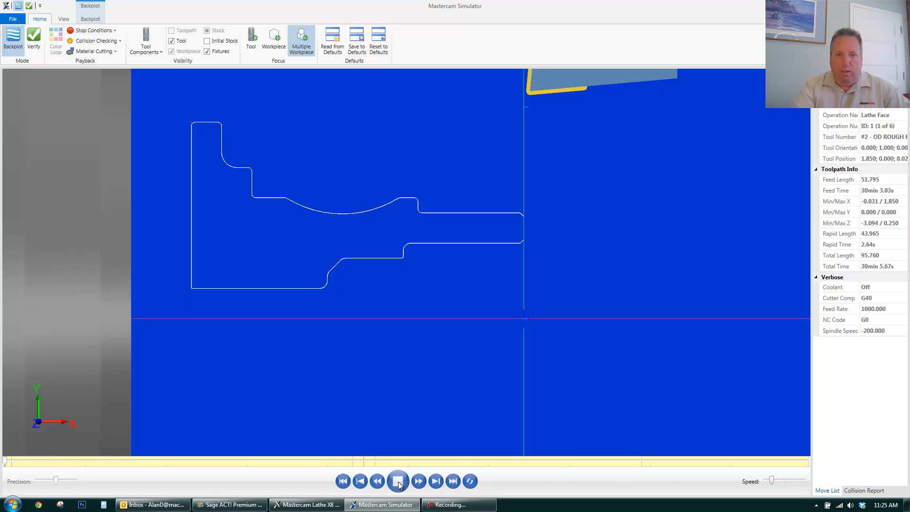
pyautogui.click(398, 480)
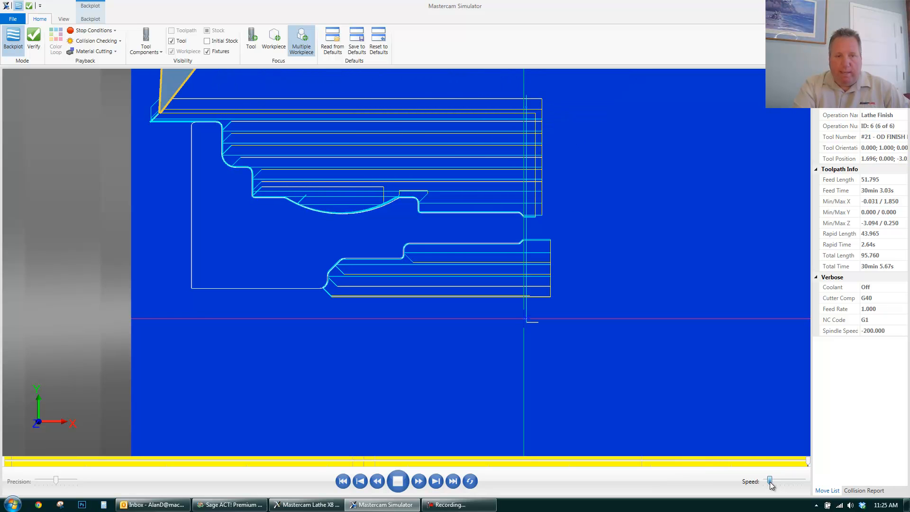
pyautogui.click(398, 482)
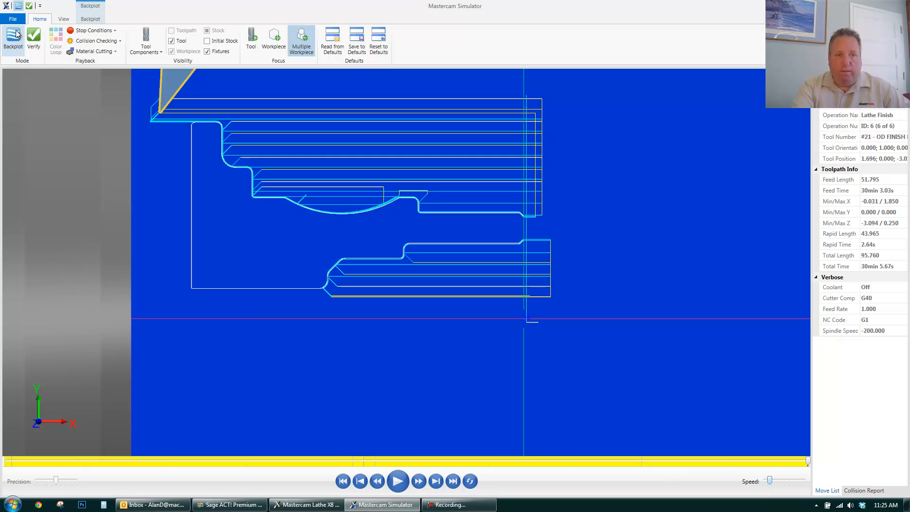
pyautogui.moveTo(33, 38)
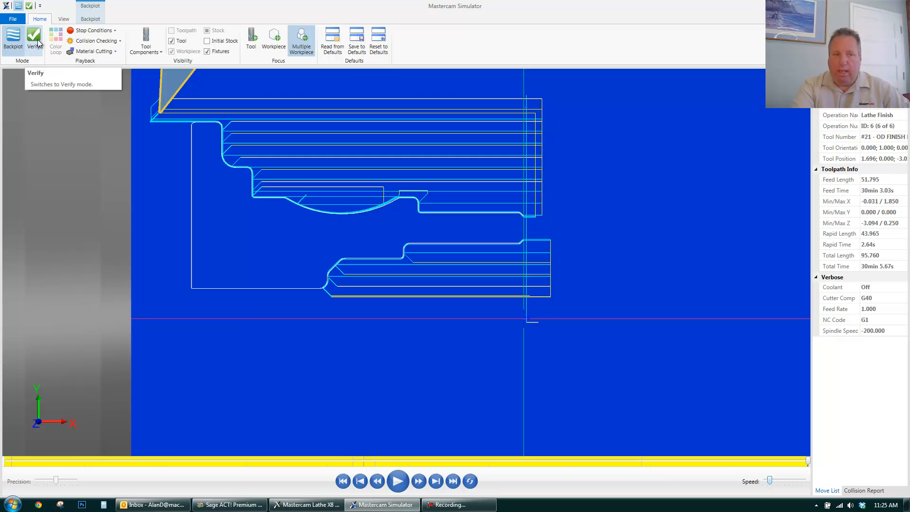
# - Run solid stock verification and orbit to inspect the finished turned part
pyautogui.click(34, 39)
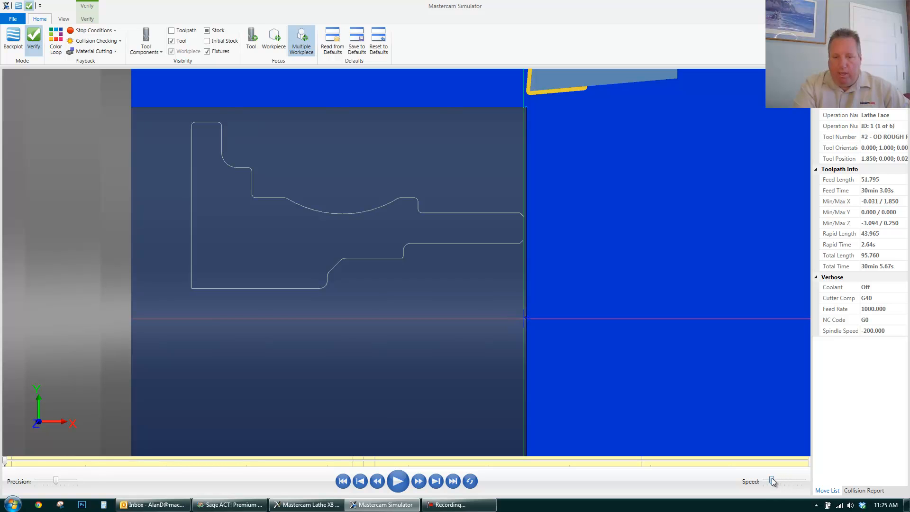
pyautogui.click(398, 481)
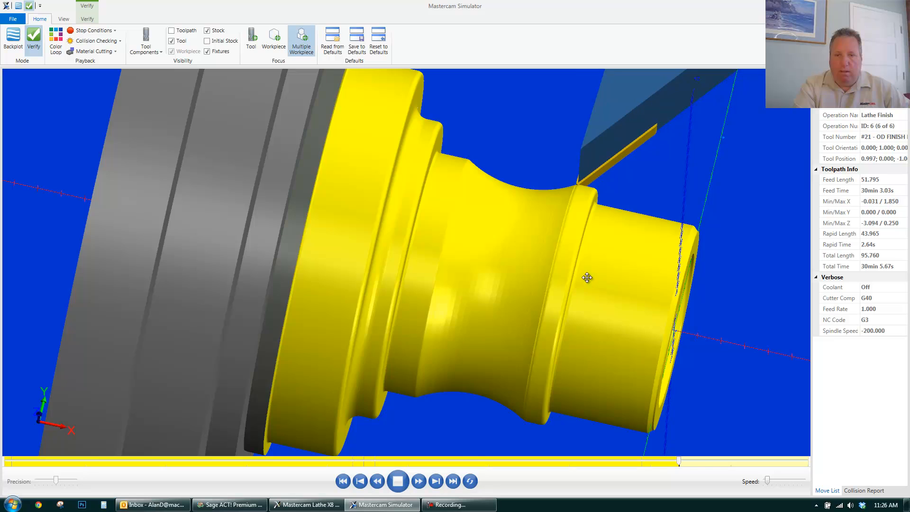
pyautogui.moveTo(586, 278); pyautogui.dragTo(459, 280)
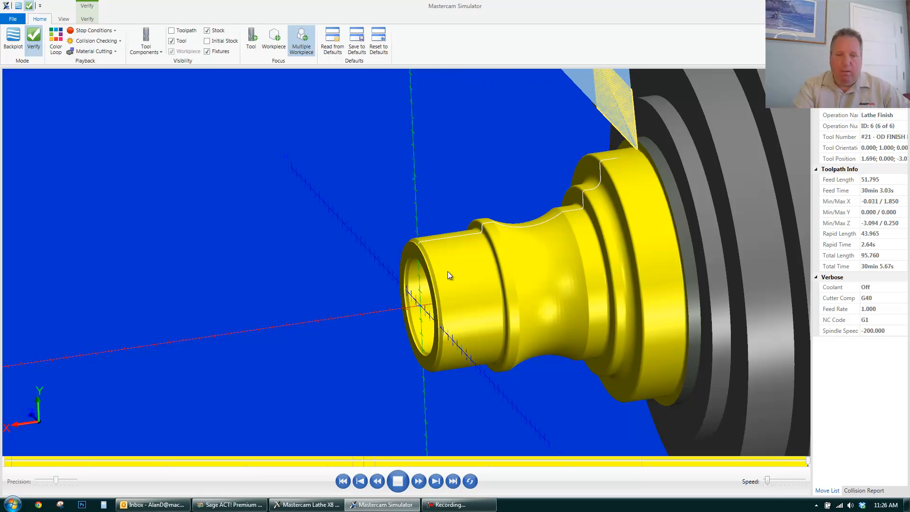
pyautogui.click(397, 482)
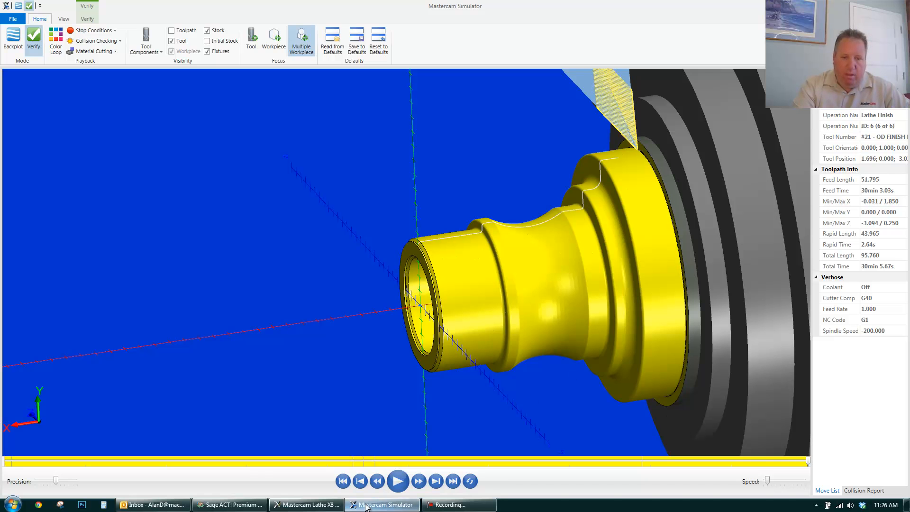
# - Start a Lathe Cutoff toolpath and select the T4444 OD groove right tool
pyautogui.click(307, 504)
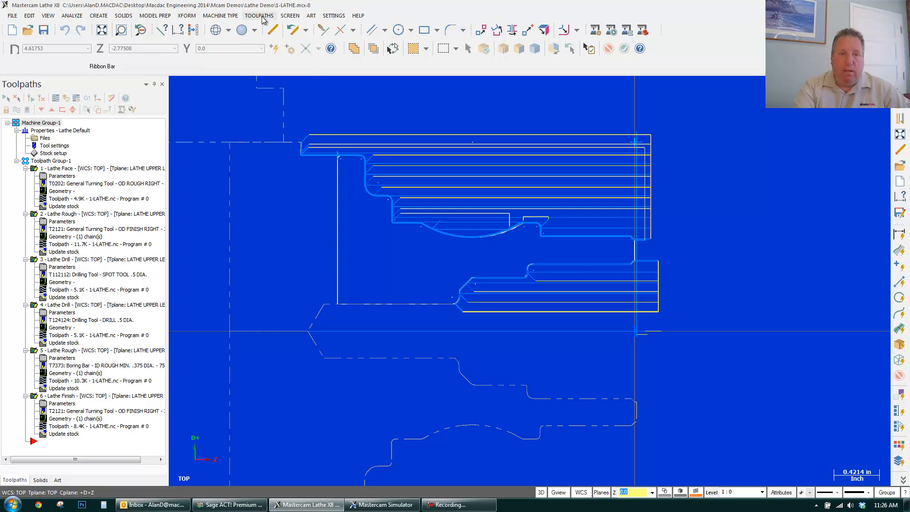
pyautogui.click(258, 15)
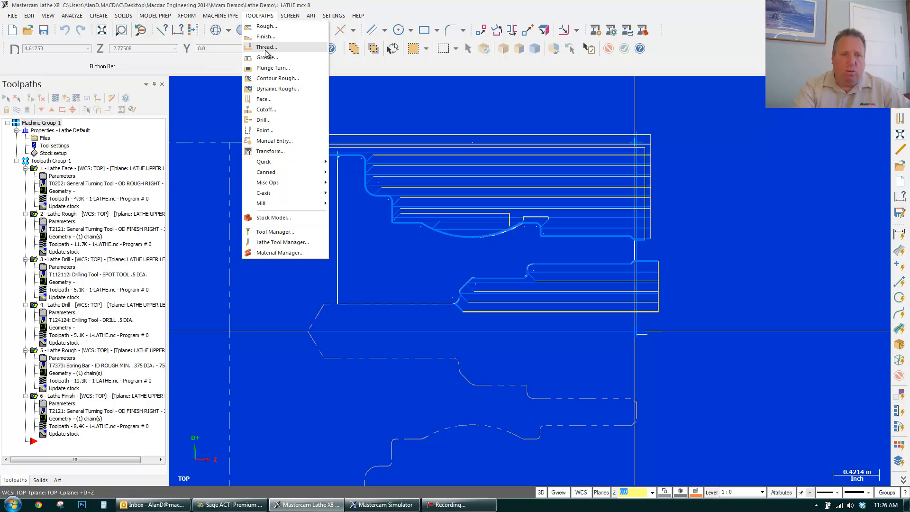
pyautogui.moveTo(265, 110)
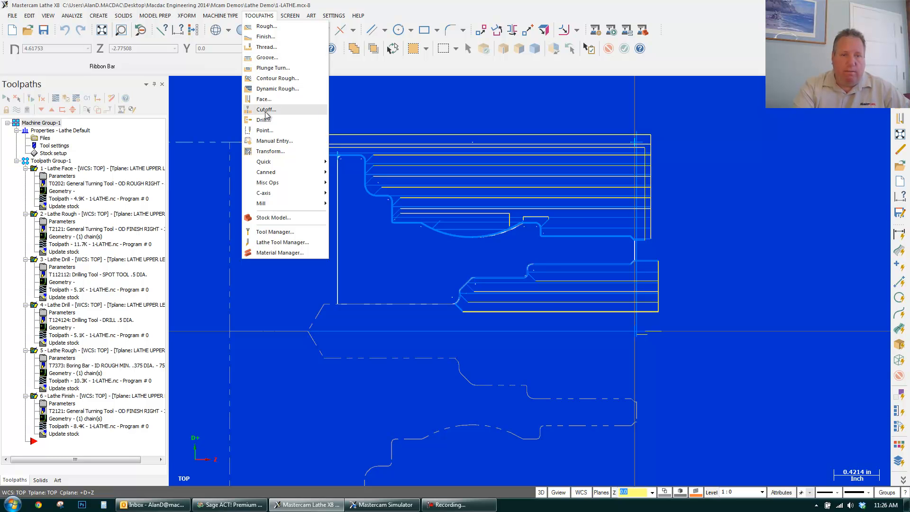
pyautogui.click(266, 109)
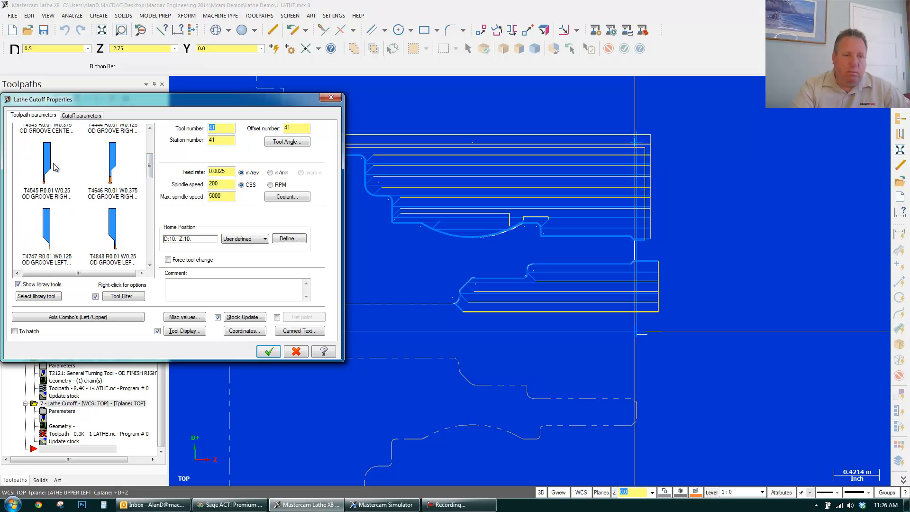
pyautogui.moveTo(148, 181)
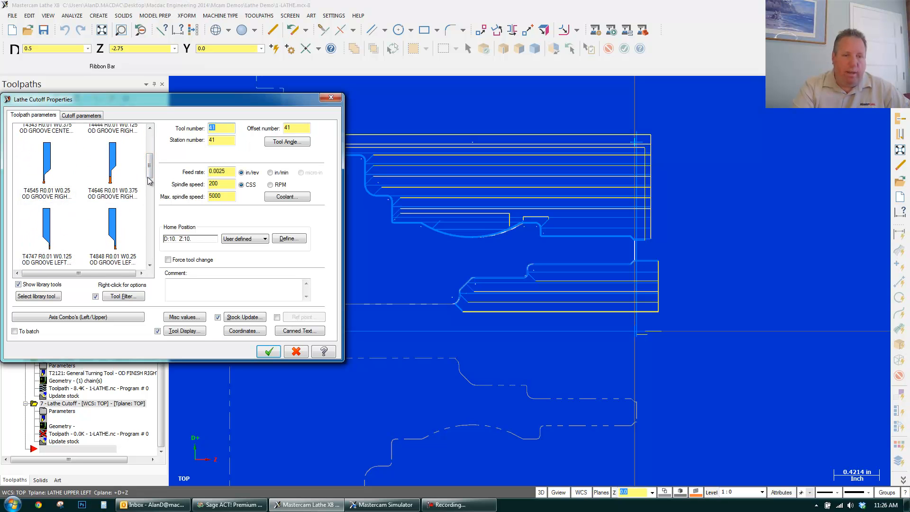
pyautogui.scroll(-3)
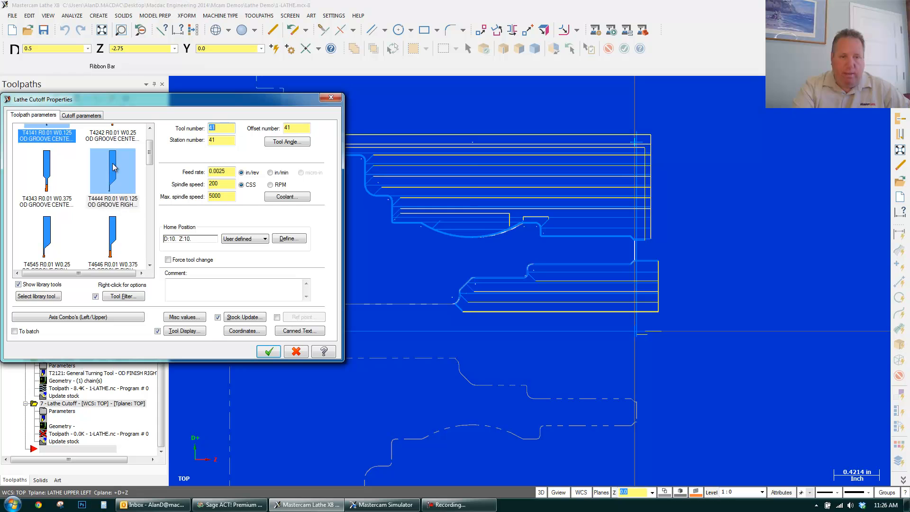
pyautogui.click(81, 115)
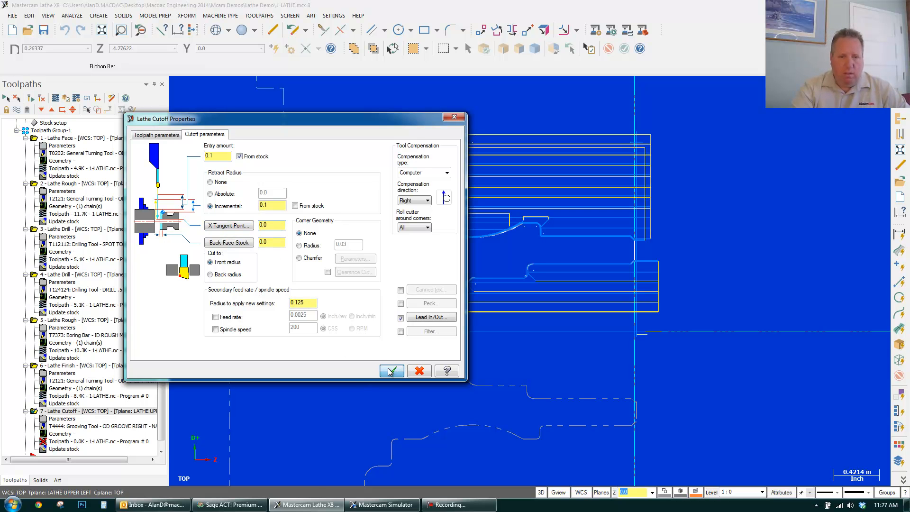
# - Accept the Lathe Cutoff settings and close the backplot preview
pyautogui.click(391, 371)
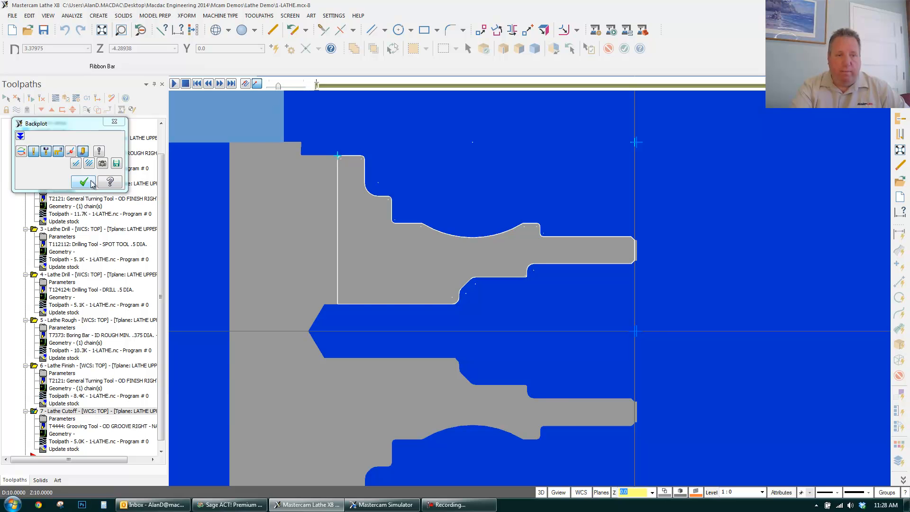
pyautogui.click(83, 181)
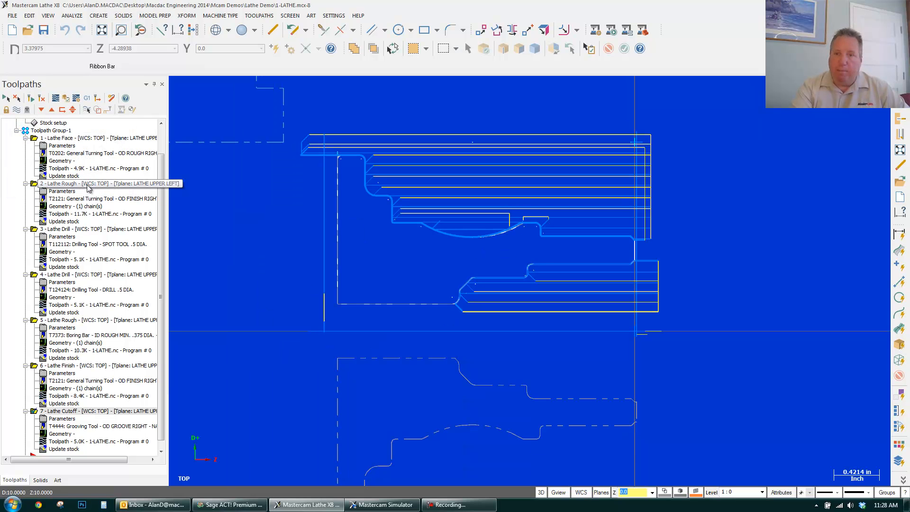